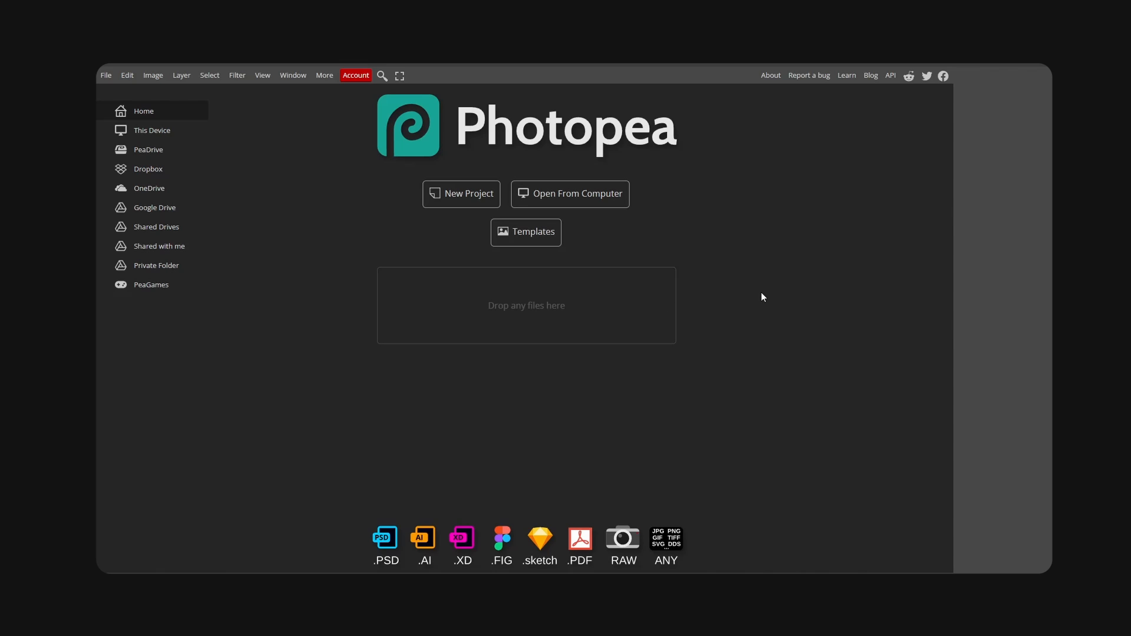
pyautogui.moveTo(656, 161)
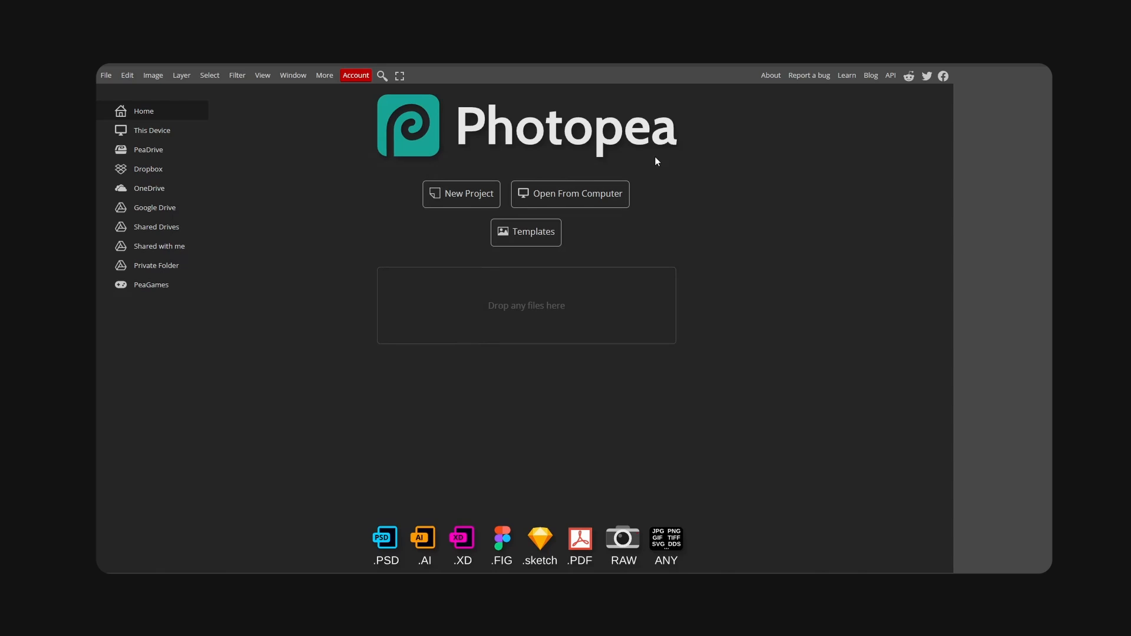
pyautogui.moveTo(621, 153)
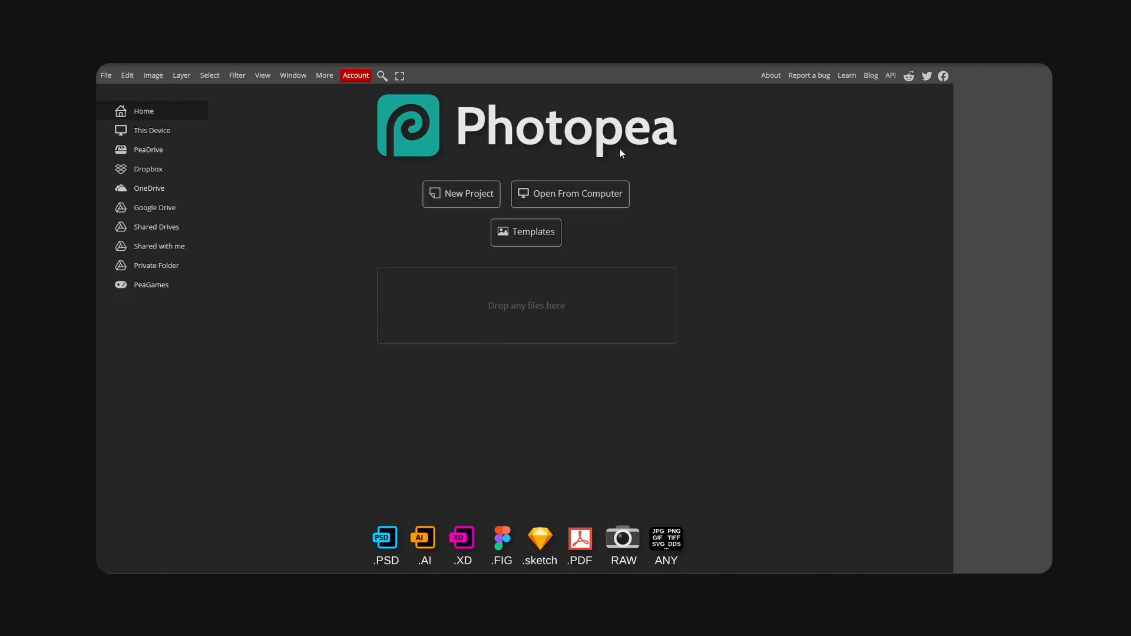
pyautogui.moveTo(626, 153)
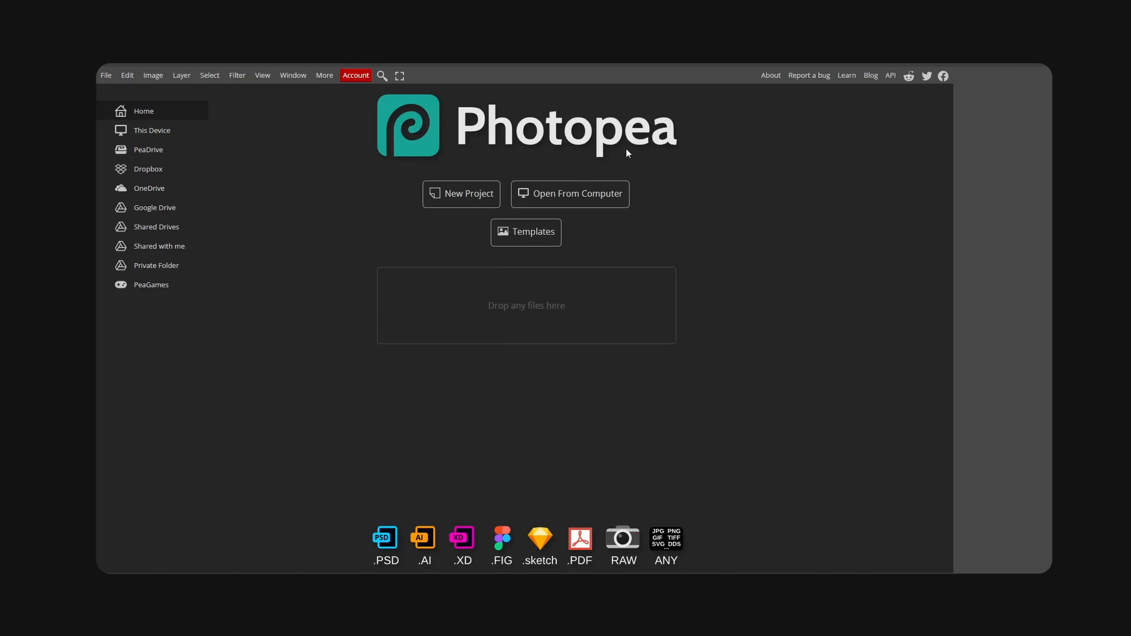
# Create a new 2000 × 2000 px project at 300 DPI.
pyautogui.click(525, 231)
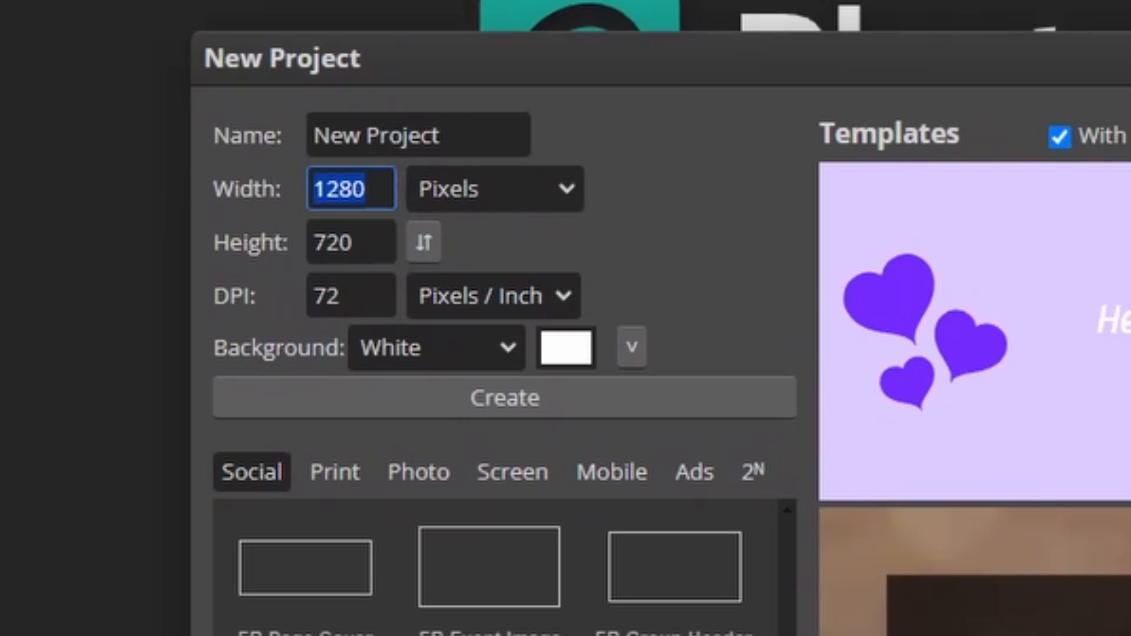
pyautogui.write('2000')
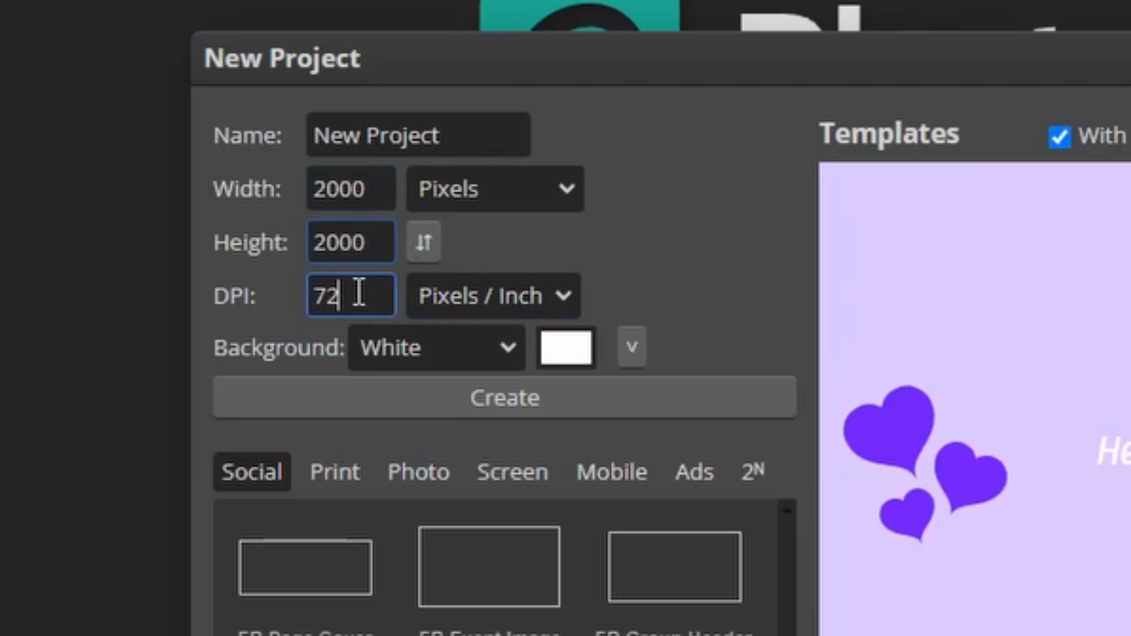
pyautogui.write('300')
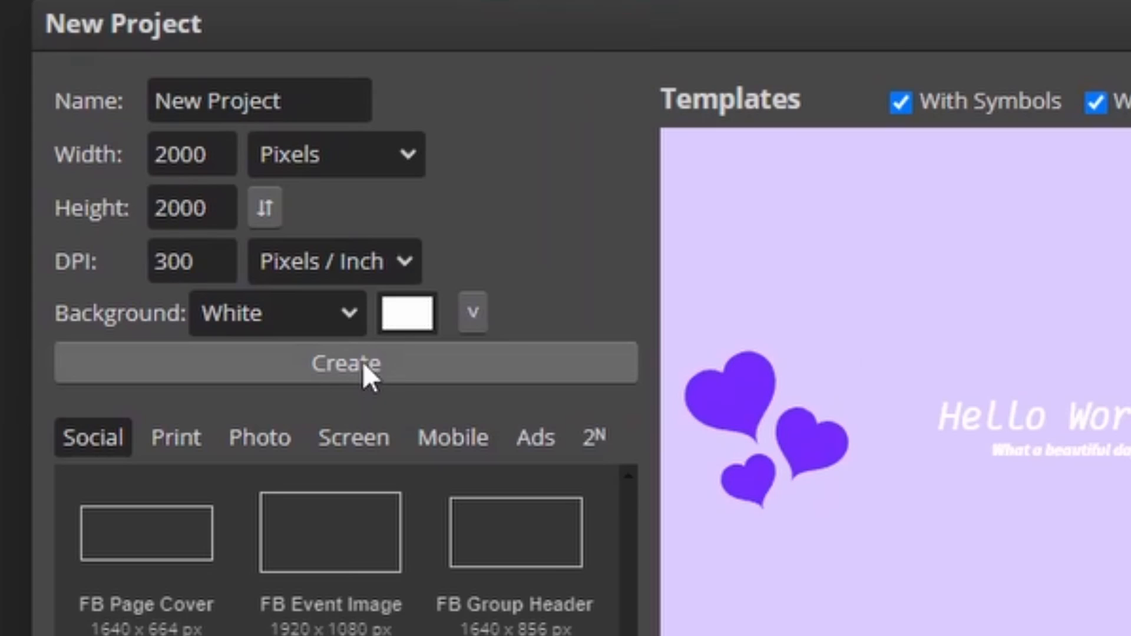
pyautogui.click(344, 363)
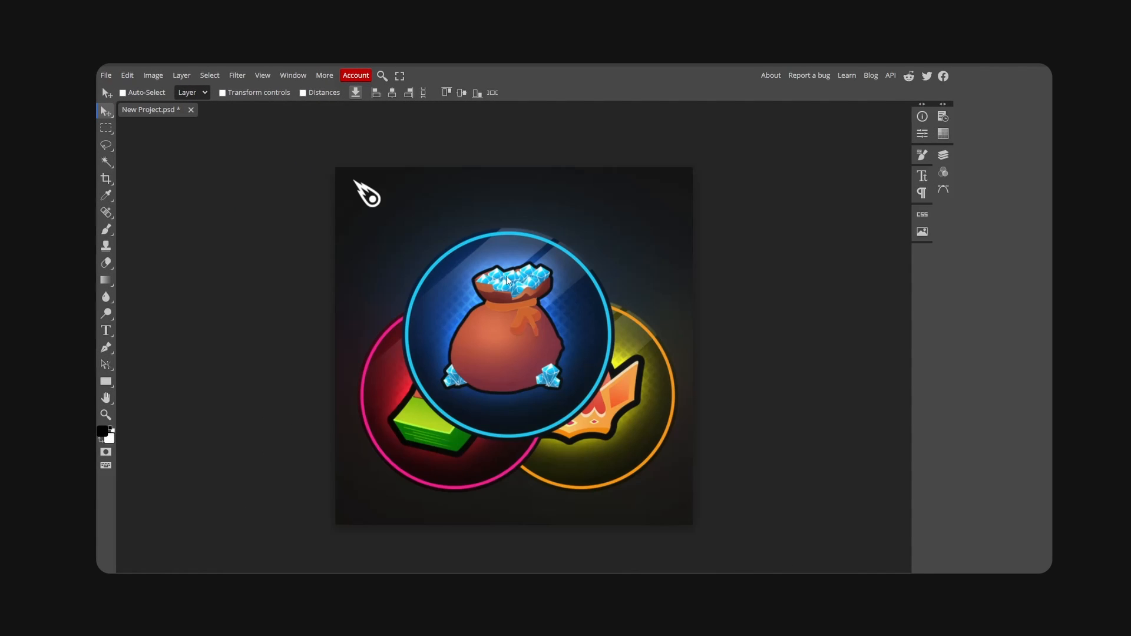
pyautogui.moveTo(597, 306)
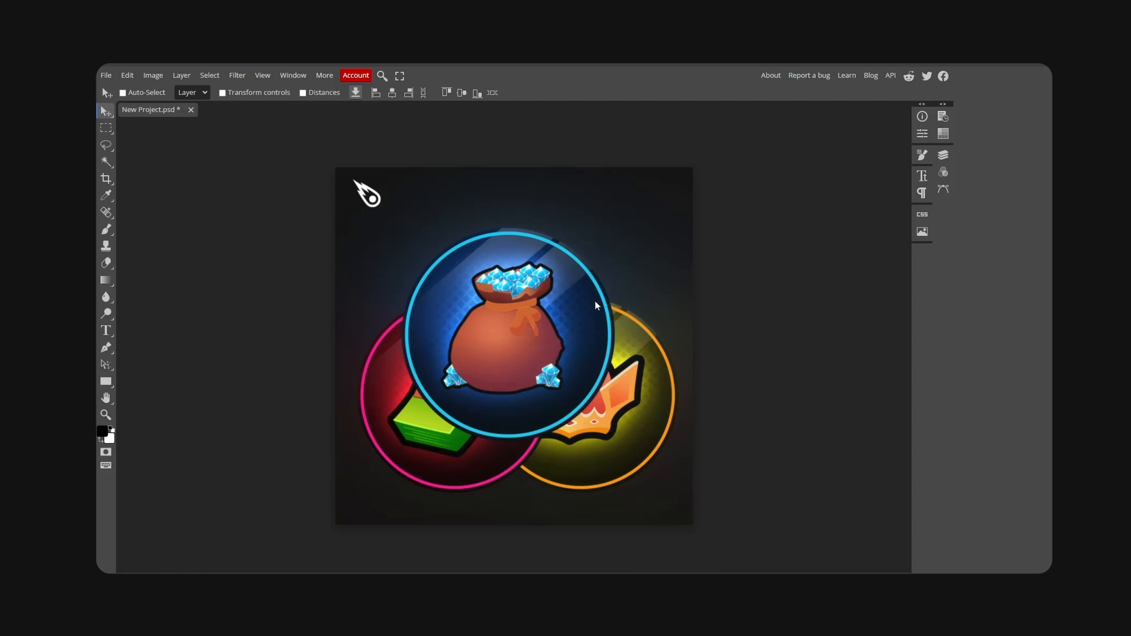
pyautogui.moveTo(572, 277)
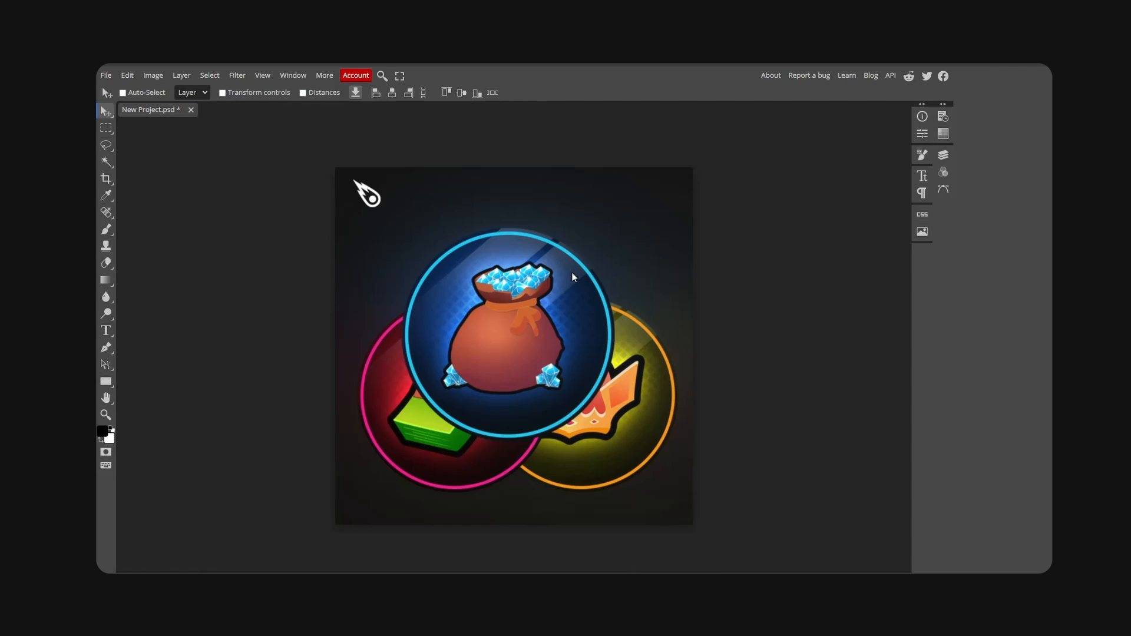
pyautogui.moveTo(591, 254)
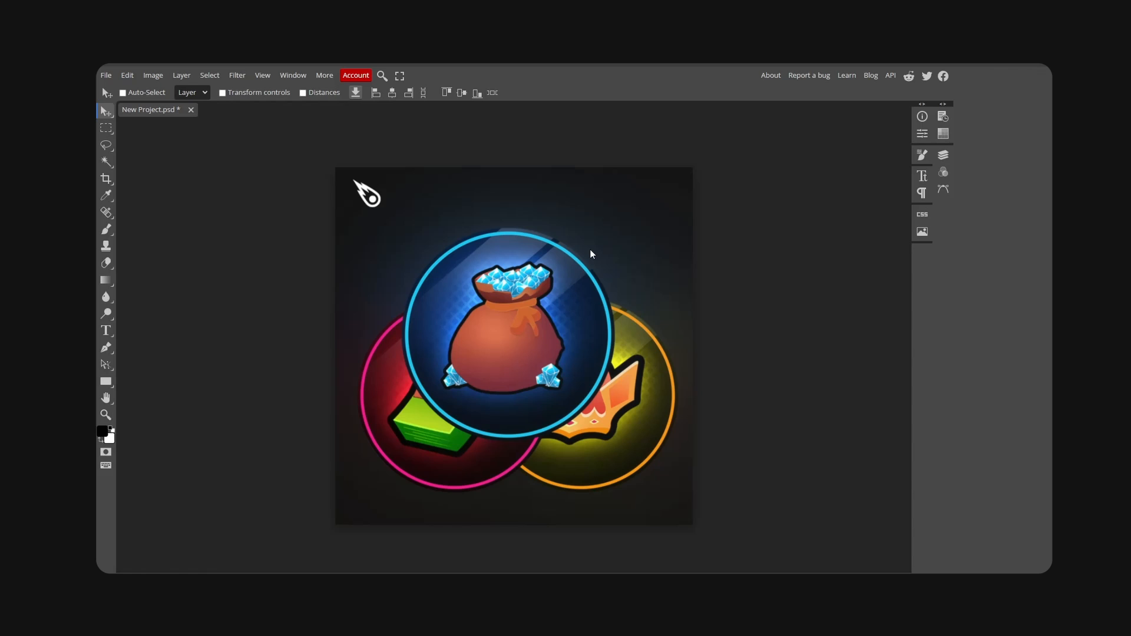
pyautogui.moveTo(648, 297)
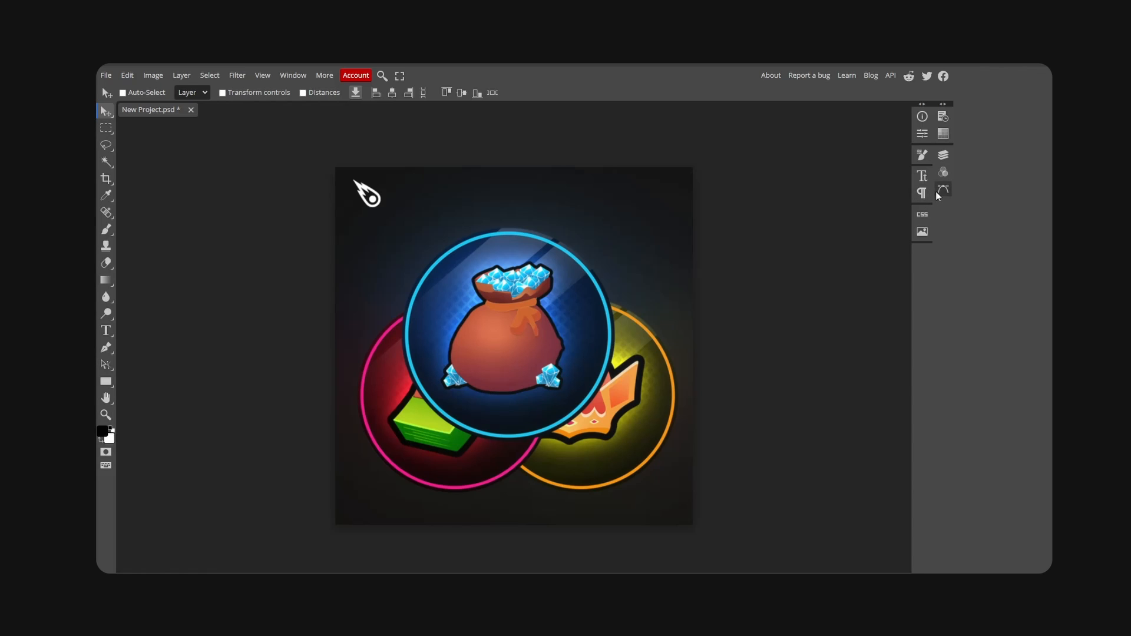
# Show the Layers panel and rulers, and drag a vertical guide to the canvas centre.
pyautogui.click(943, 155)
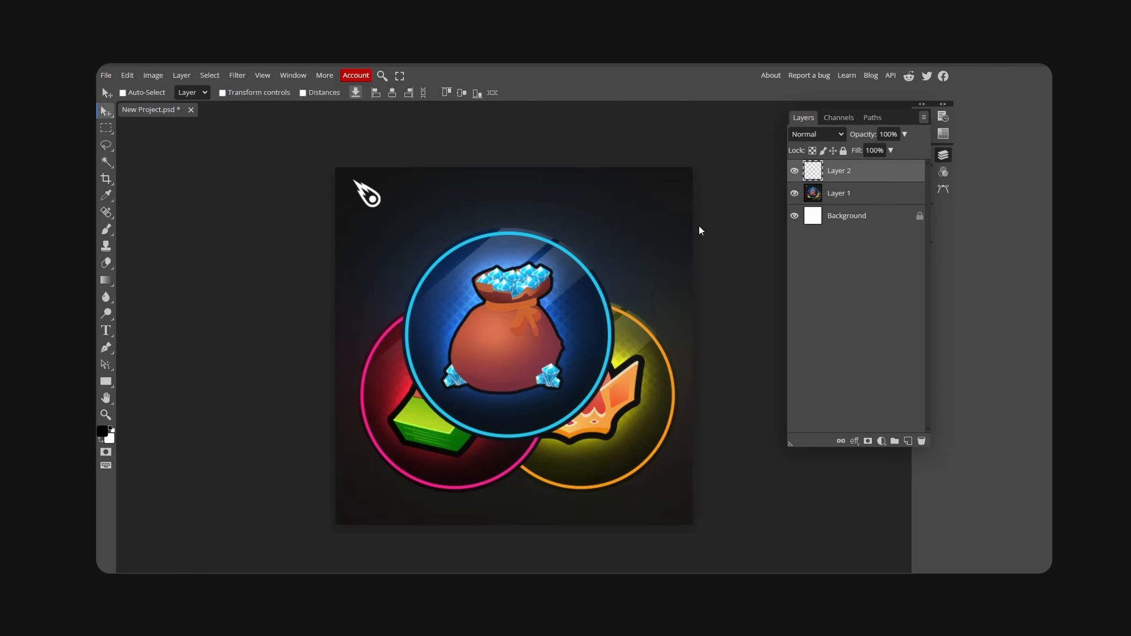
pyautogui.click(262, 75)
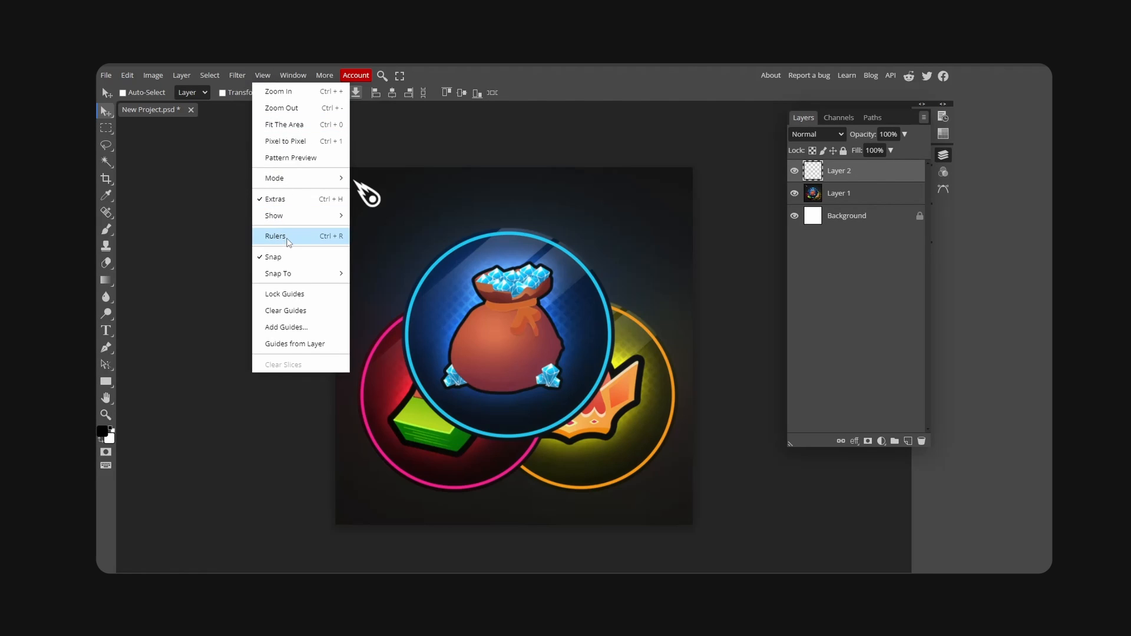
pyautogui.click(275, 236)
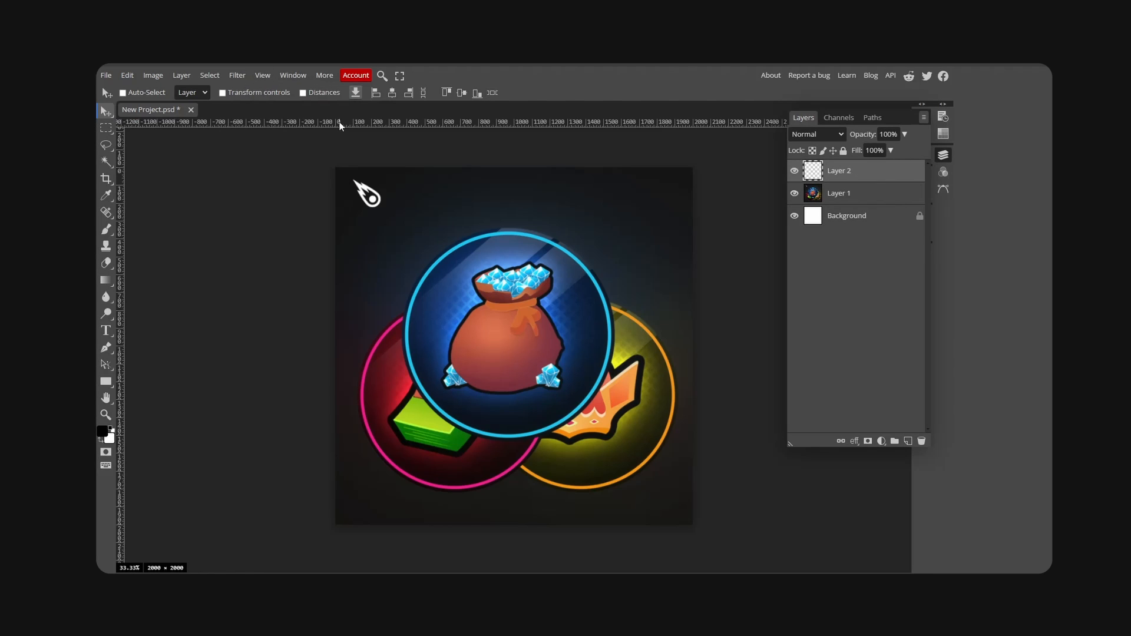
pyautogui.moveTo(339, 121); pyautogui.dragTo(379, 343)
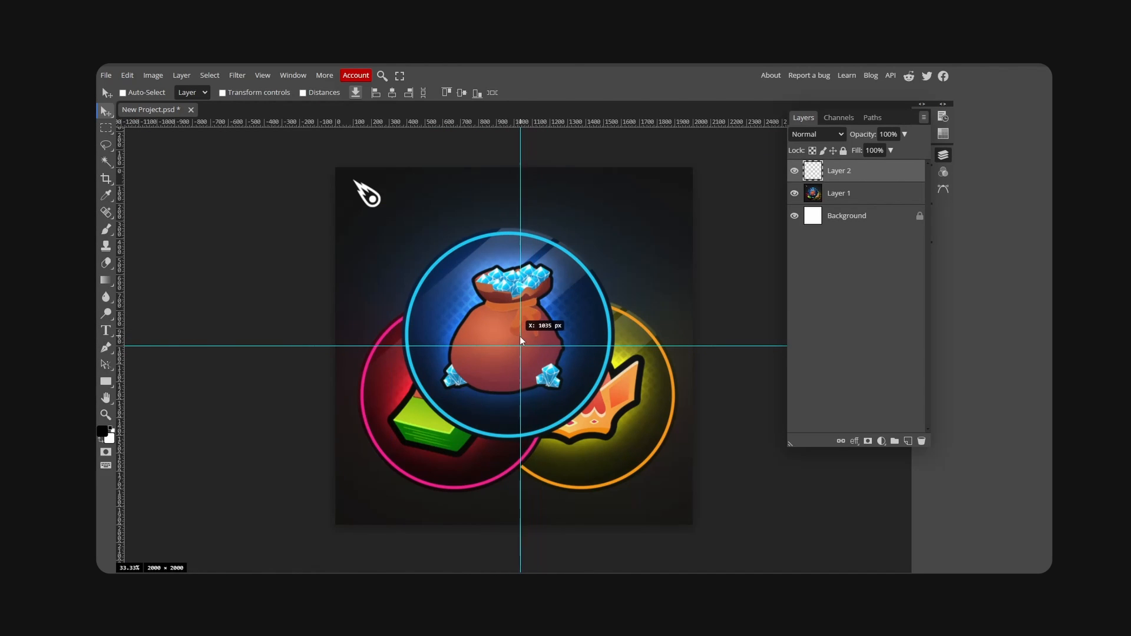
pyautogui.moveTo(681, 289)
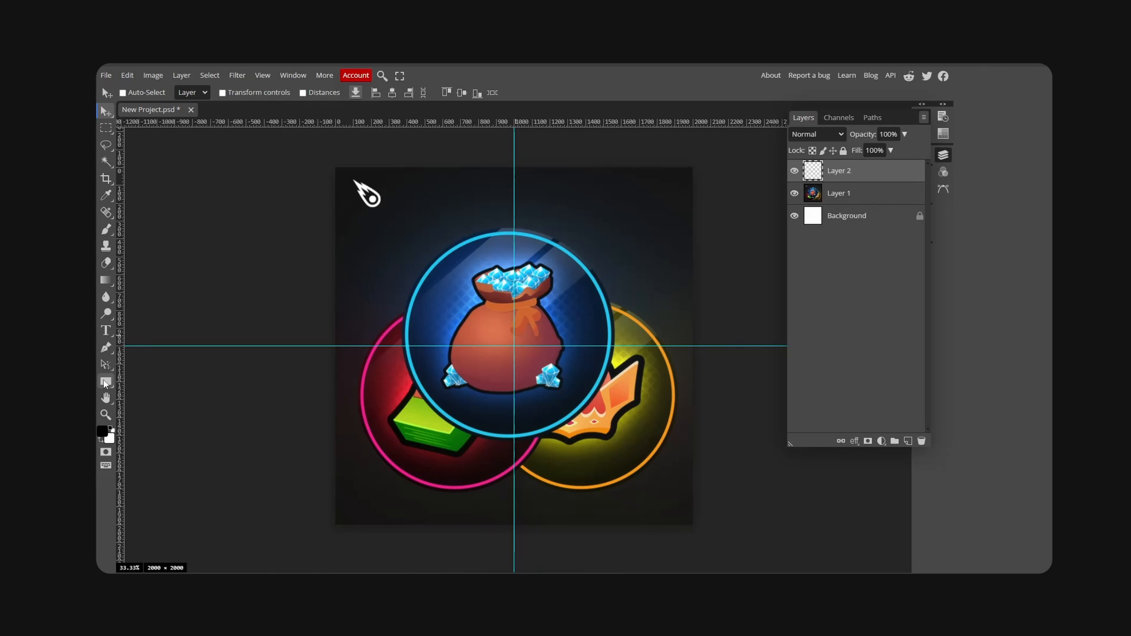
# Draw a large circle from the guide crossing with the Ellipse tool and rename its layer Base.
pyautogui.click(105, 382)
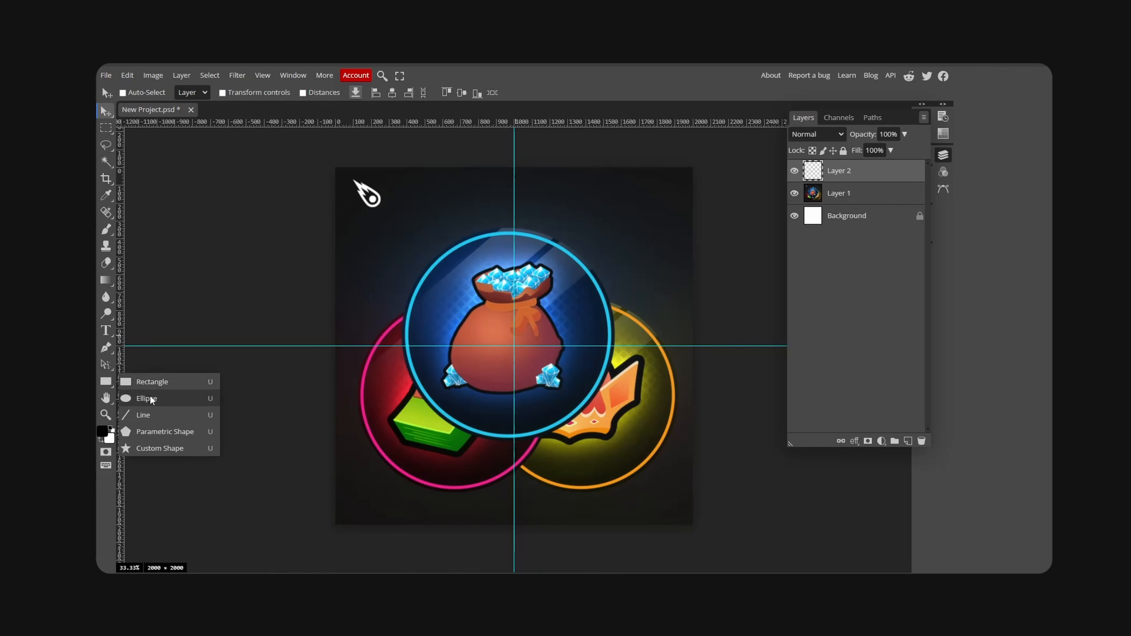
pyautogui.click(146, 399)
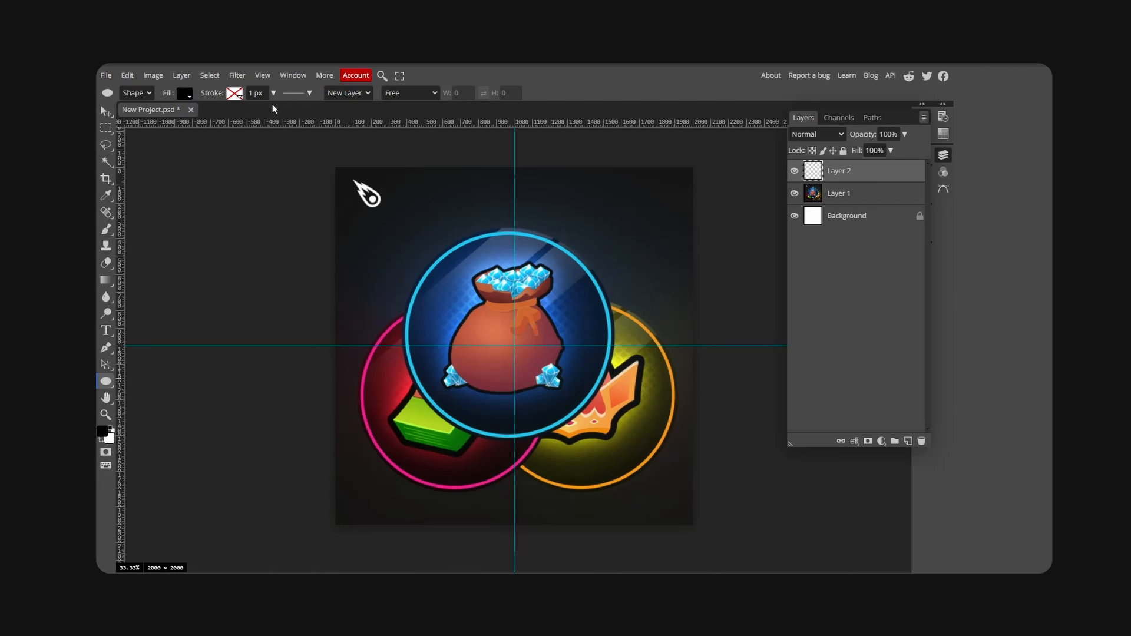
pyautogui.moveTo(514, 354)
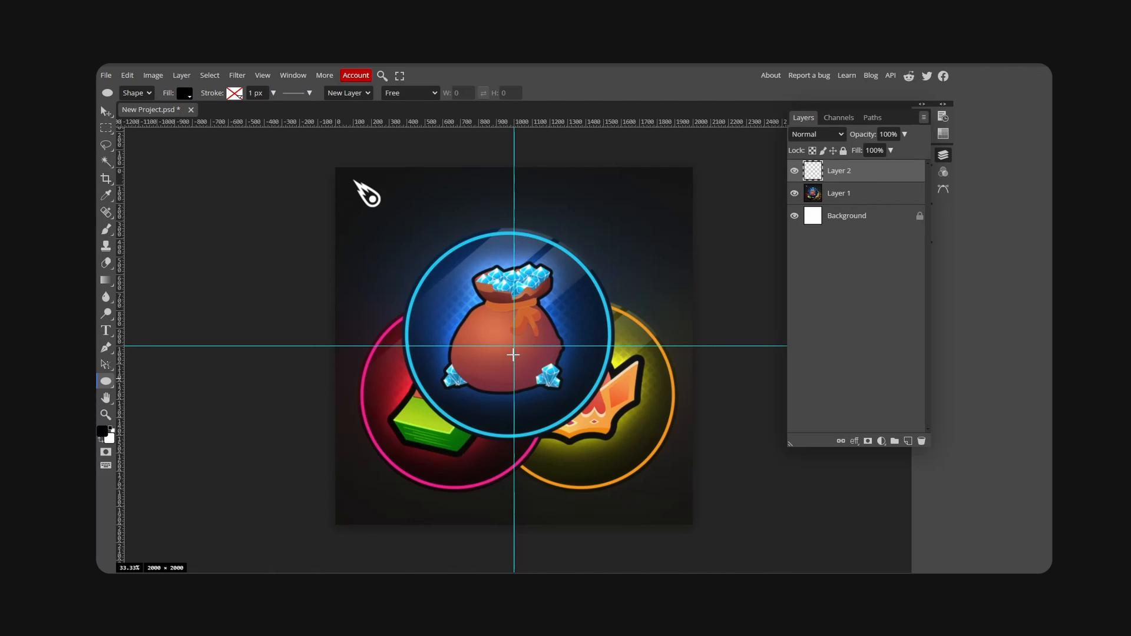
pyautogui.moveTo(514, 345)
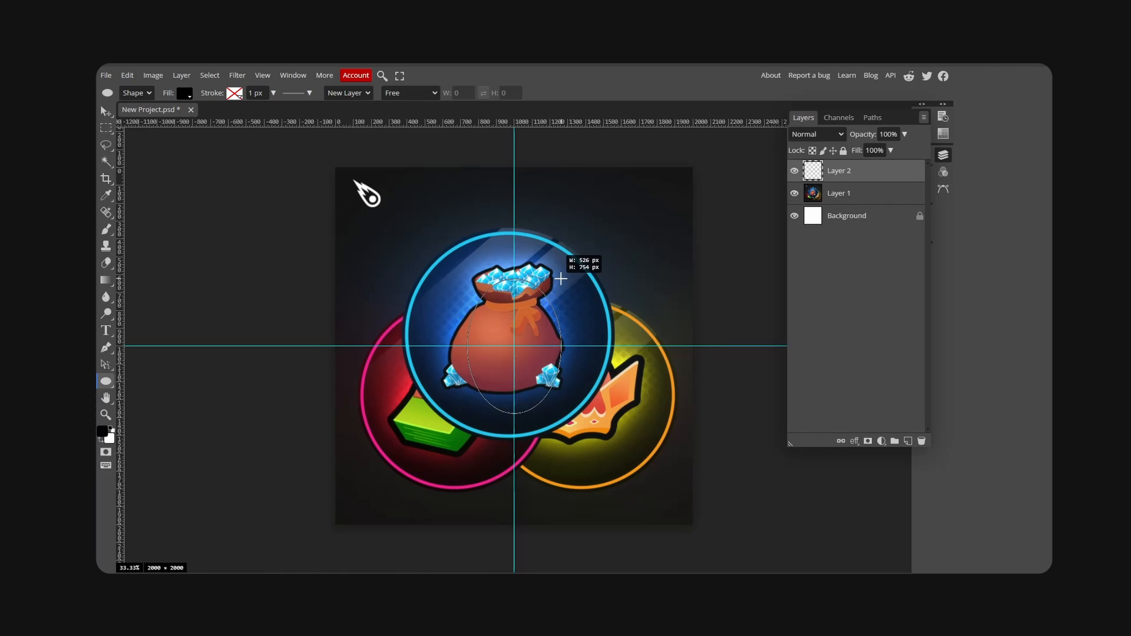
pyautogui.moveTo(561, 279); pyautogui.dragTo(608, 243)
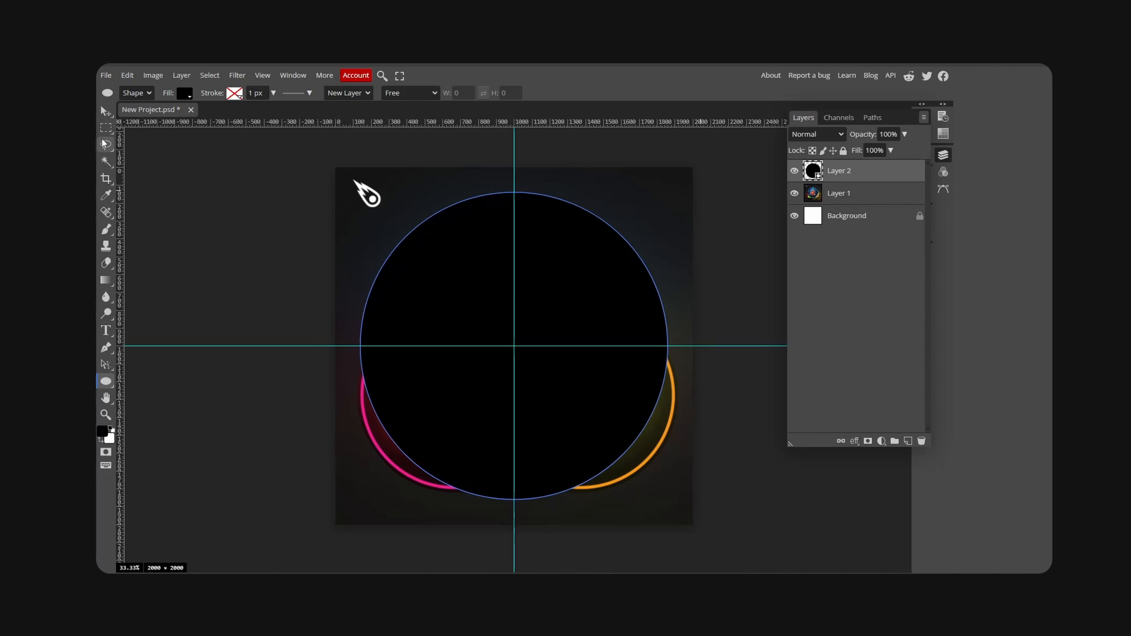
pyautogui.click(105, 110)
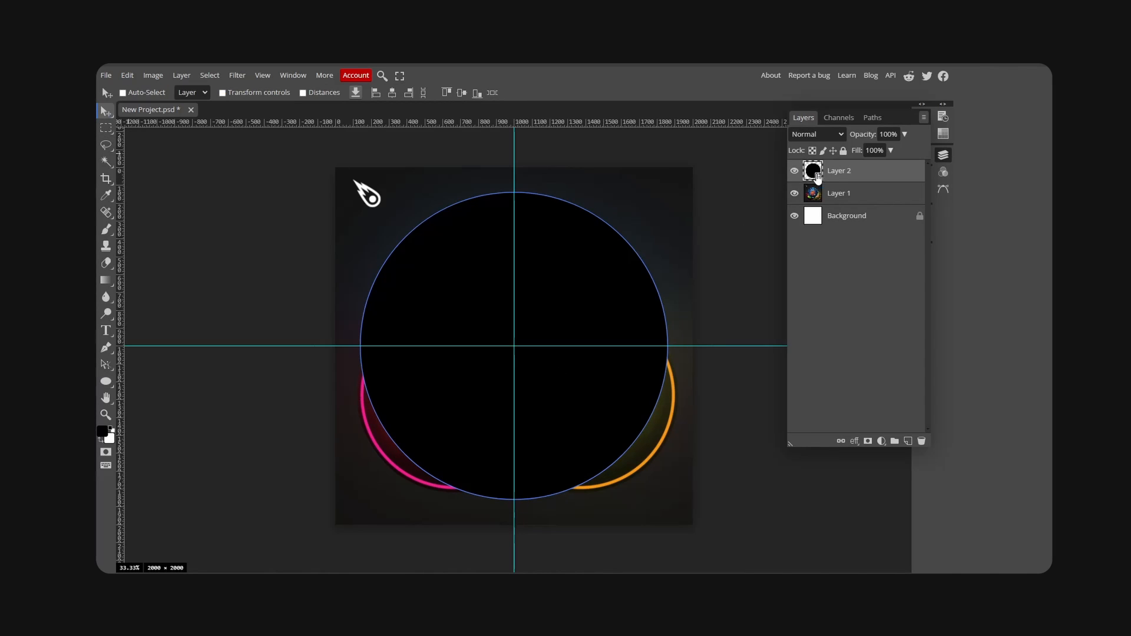
pyautogui.doubleClick(838, 170)
pyautogui.write('Base')
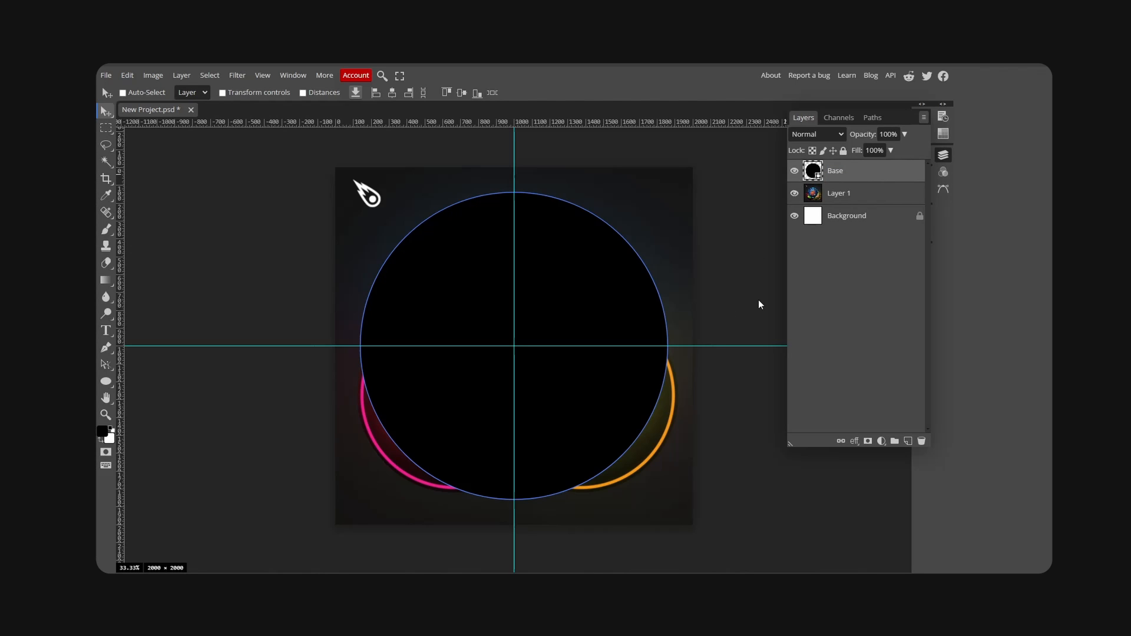
# Duplicate the Base circle layer and adjust the copy's shape fill.
pyautogui.rightClick(835, 170)
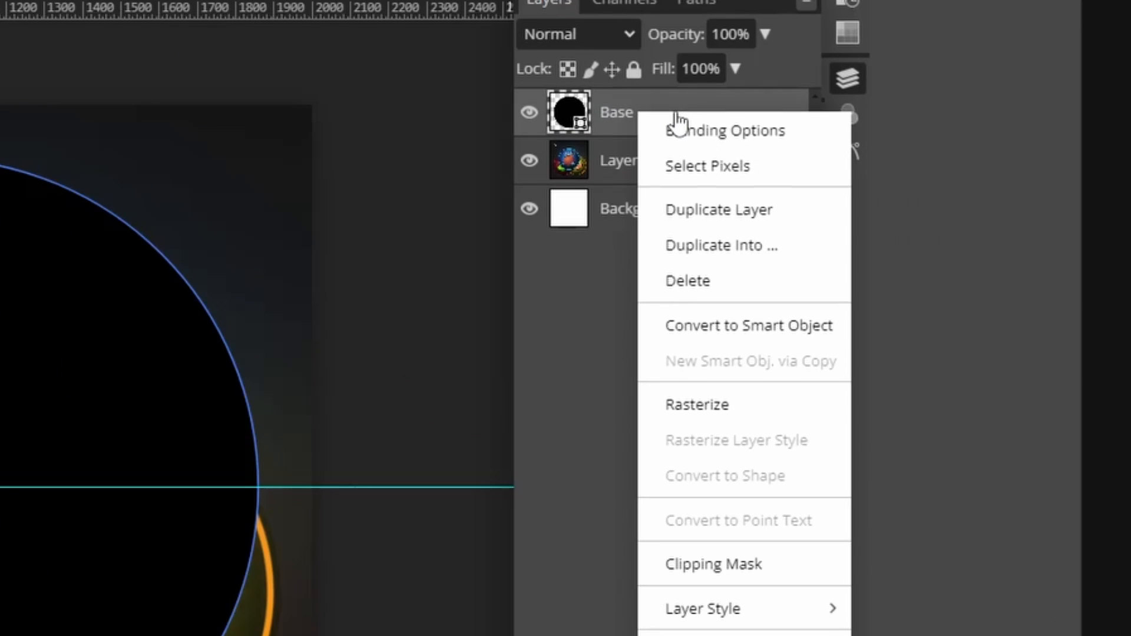
pyautogui.click(718, 209)
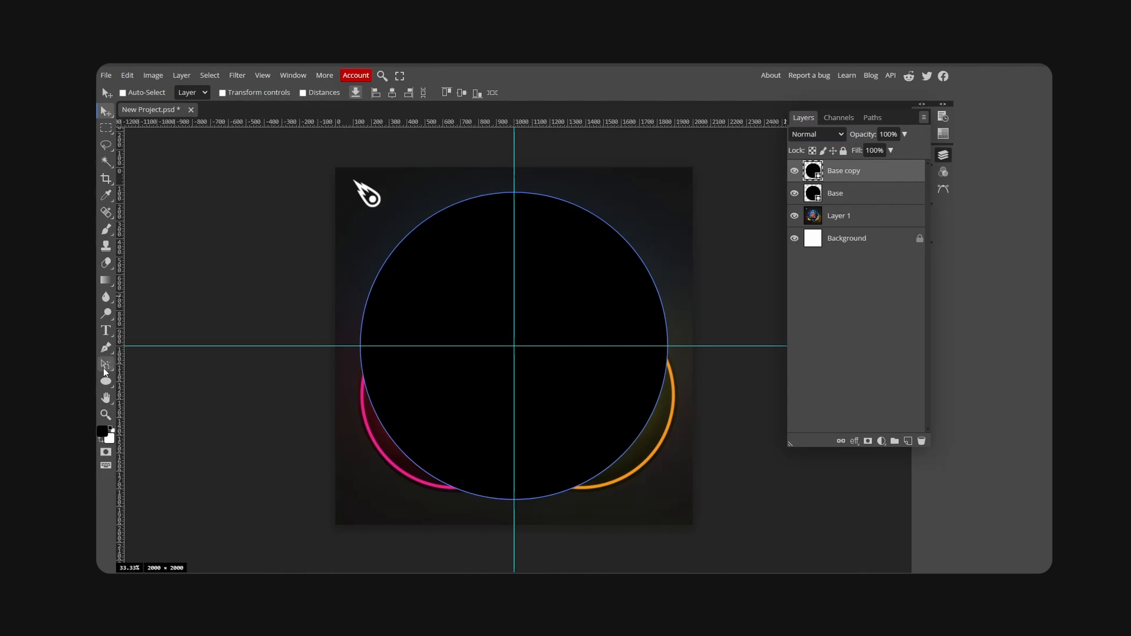
pyautogui.click(105, 381)
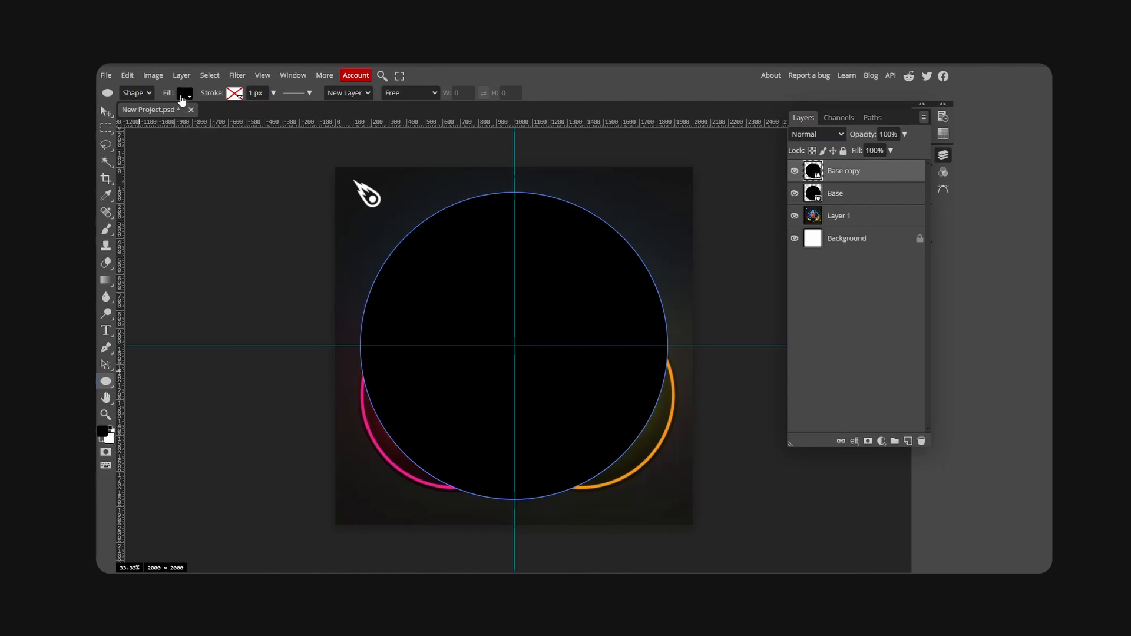
pyautogui.click(184, 93)
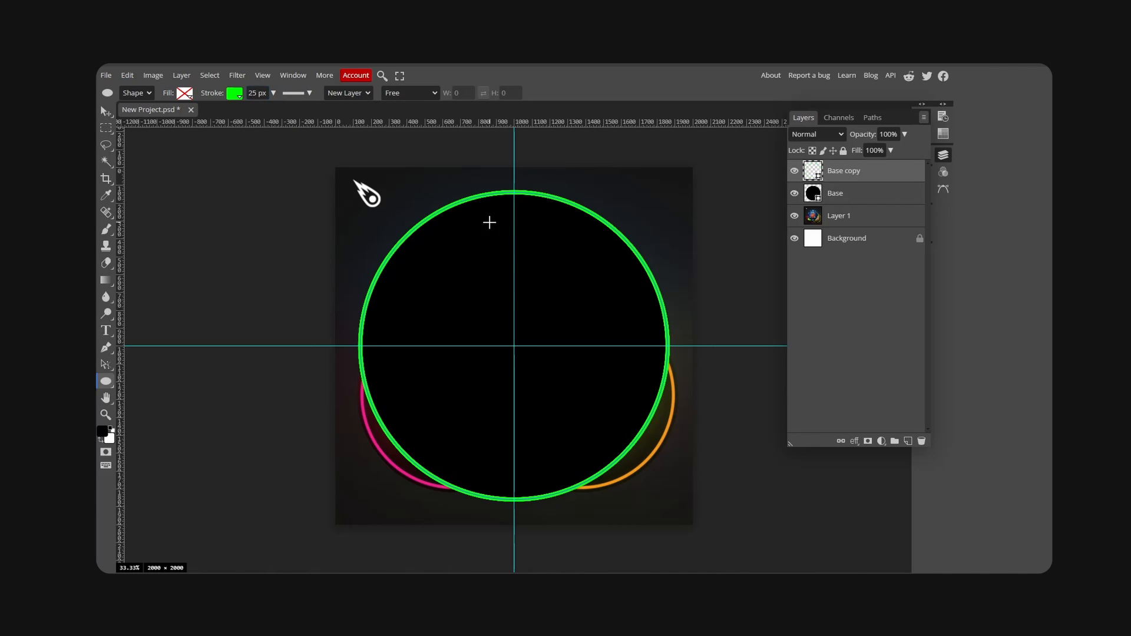
# Give the copy a 35 px stroke aligned inside and rename it Border.
pyautogui.click(258, 92)
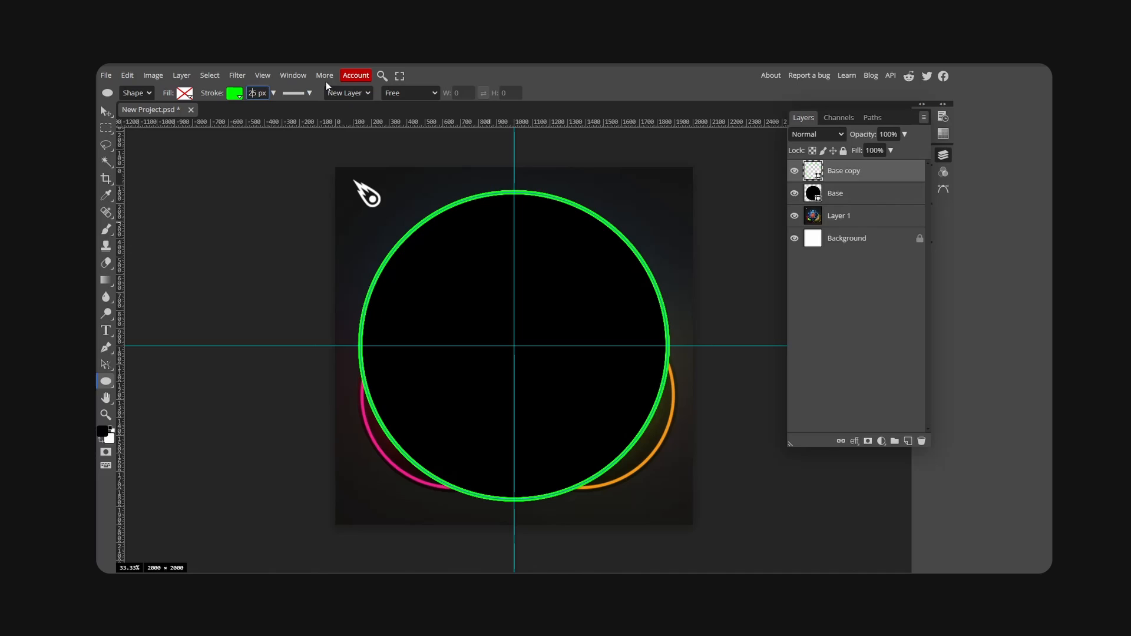
pyautogui.click(308, 92)
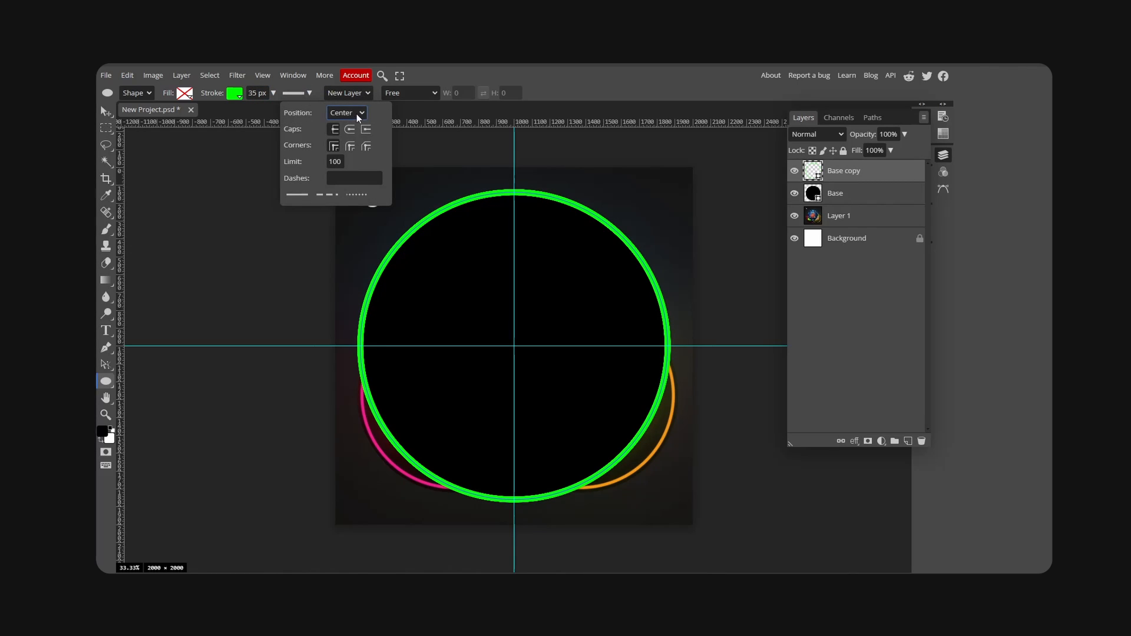
pyautogui.click(347, 113)
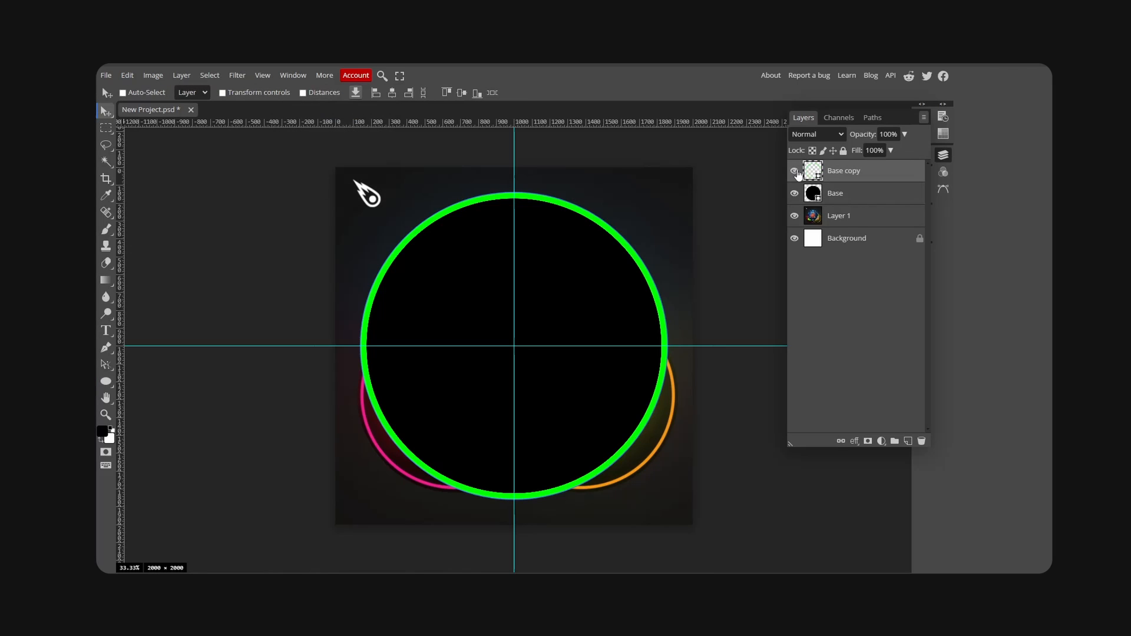
pyautogui.write('Border')
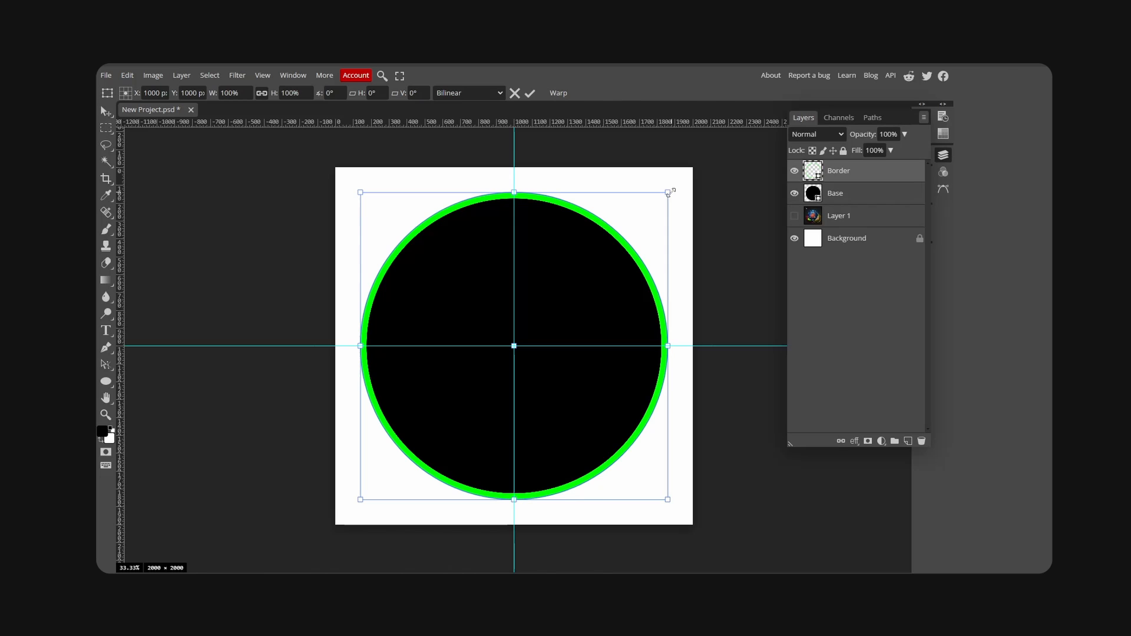
# Scale the green Border ring down to about 94% inside the circle edge.
pyautogui.moveTo(667, 193); pyautogui.dragTo(656, 202)
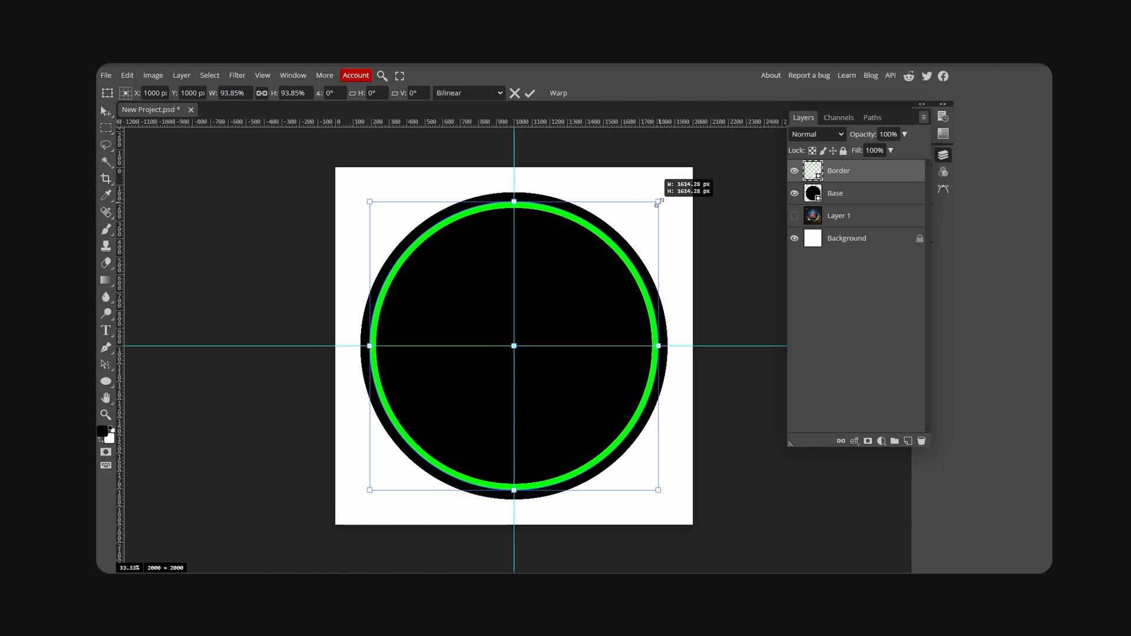
pyautogui.moveTo(657, 202); pyautogui.dragTo(661, 200)
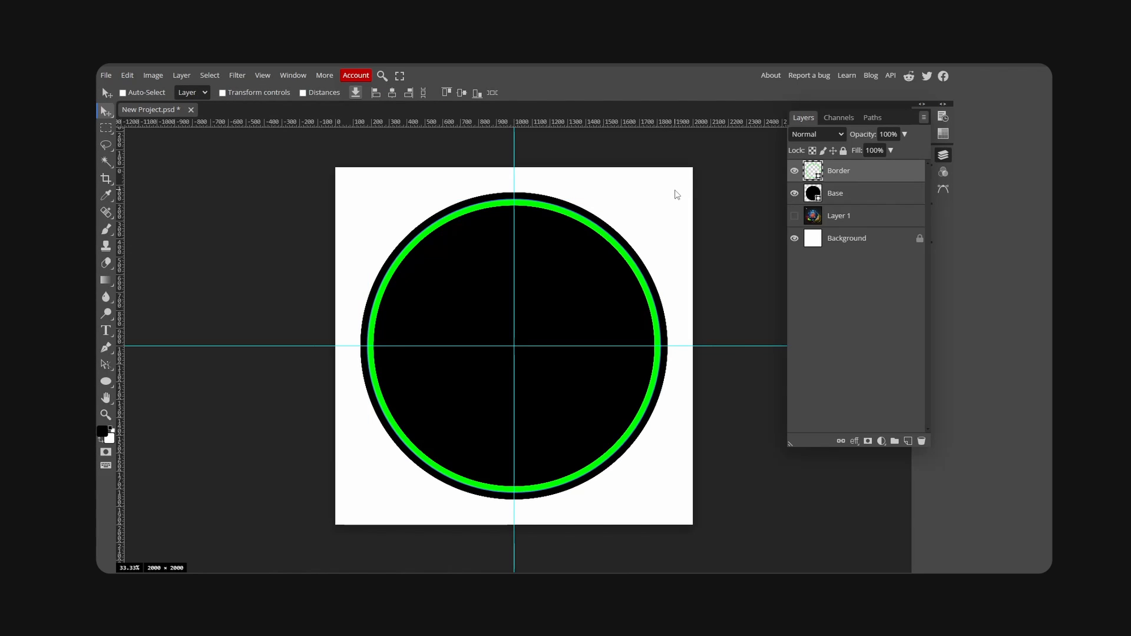
pyautogui.moveTo(422, 433)
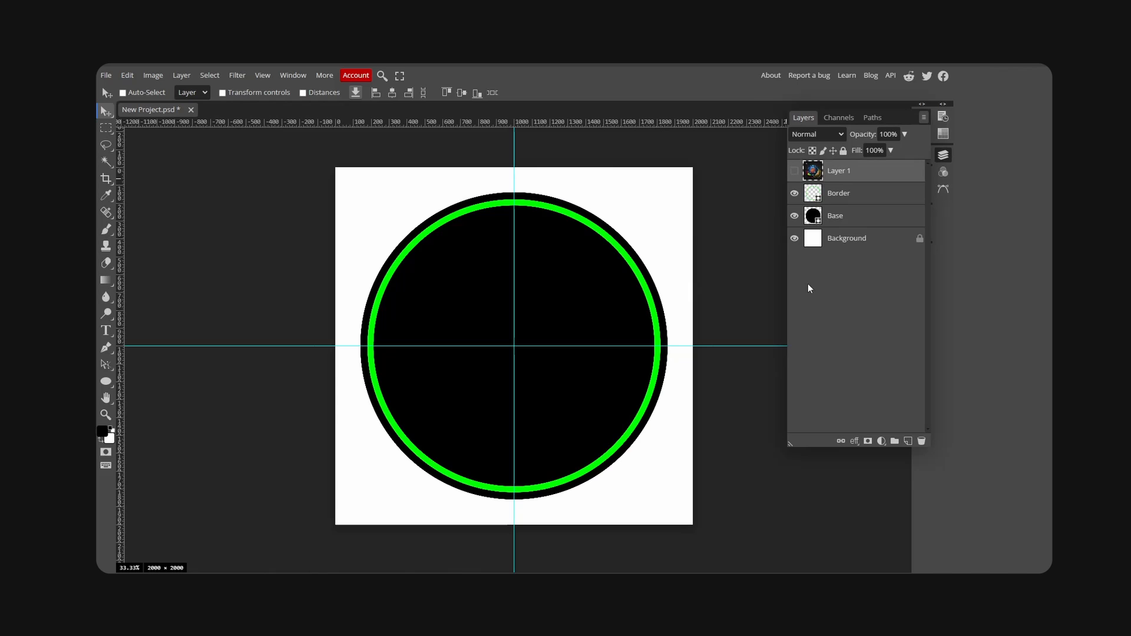
# Hide the Border ring and clip the new Layer 2 to the Base circle.
pyautogui.click(835, 215)
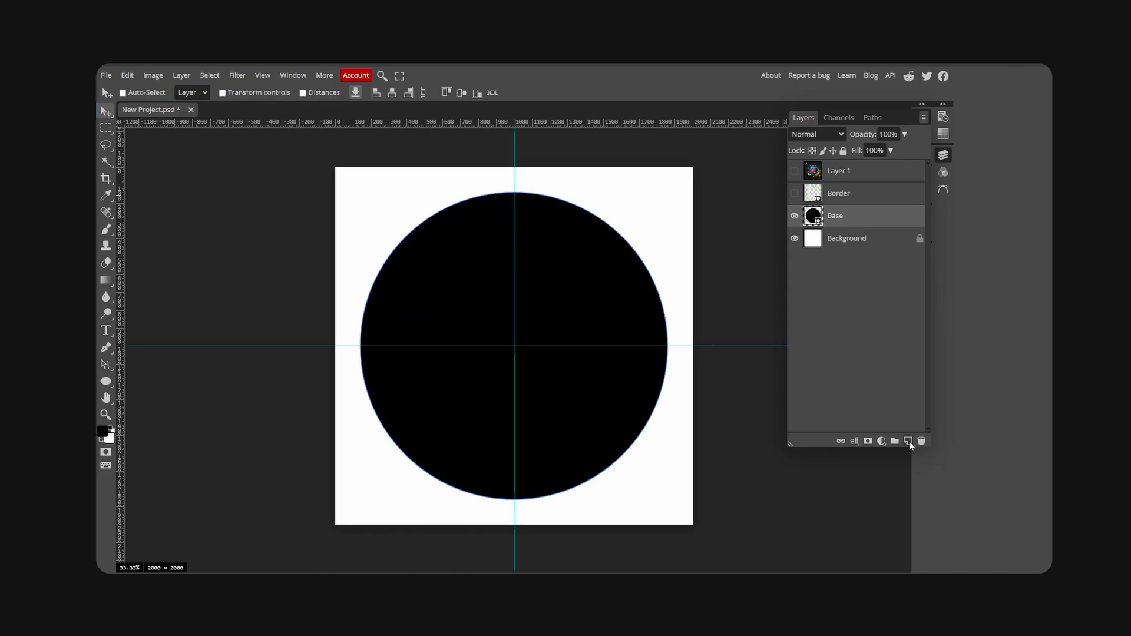
pyautogui.rightClick(839, 215)
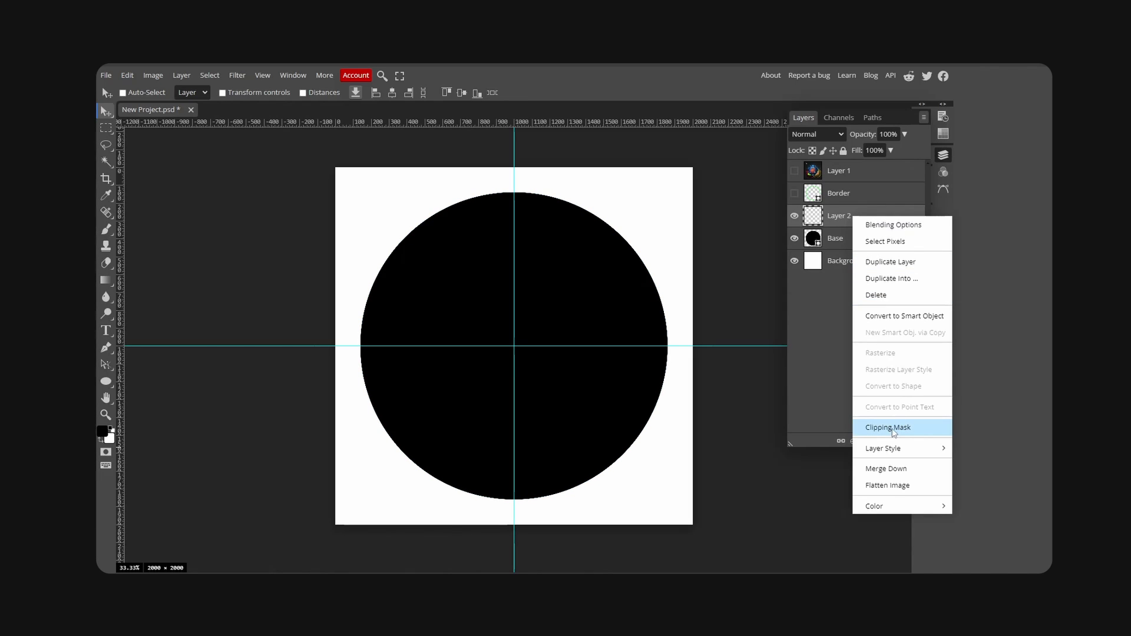
pyautogui.click(887, 427)
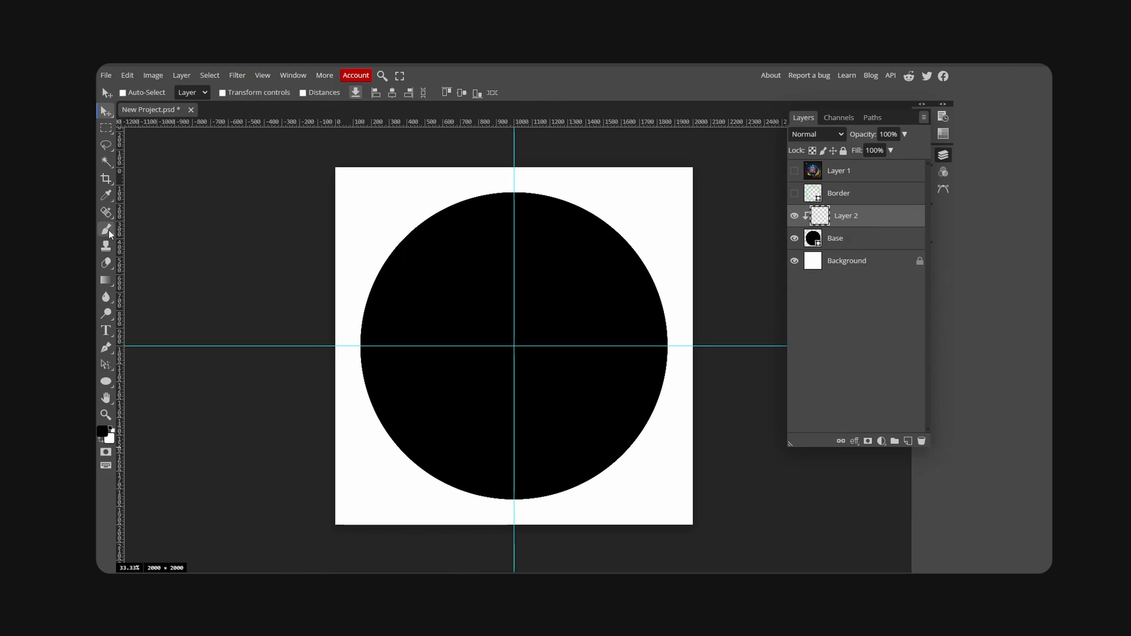
# Switch to a large brush with 0% hardness.
pyautogui.click(105, 229)
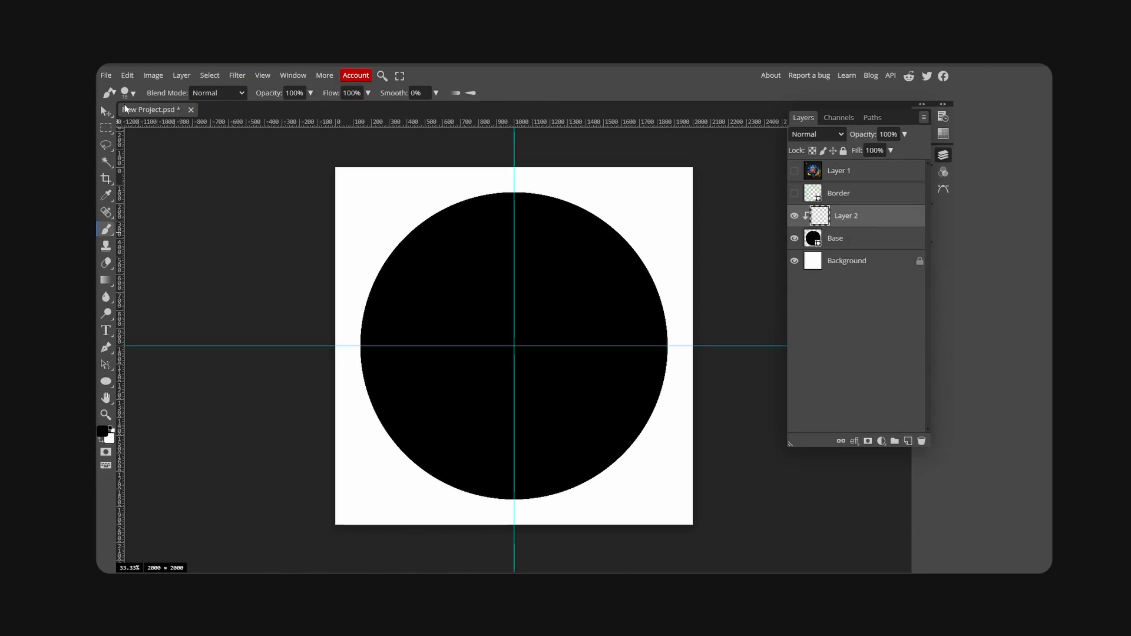
pyautogui.click(125, 92)
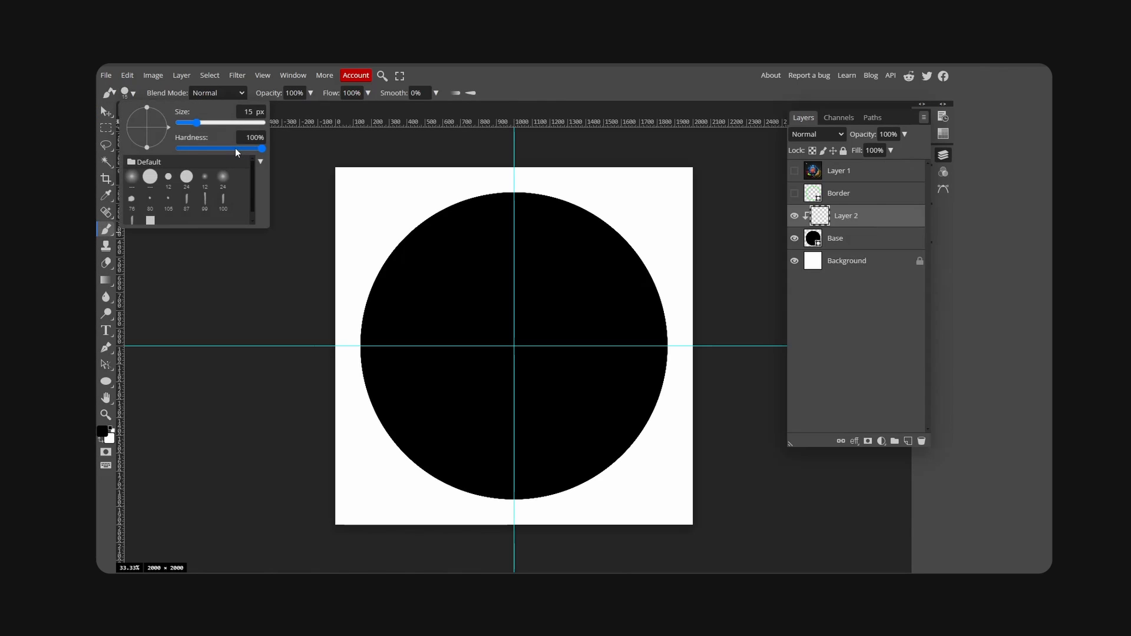
pyautogui.moveTo(265, 148); pyautogui.dragTo(179, 148)
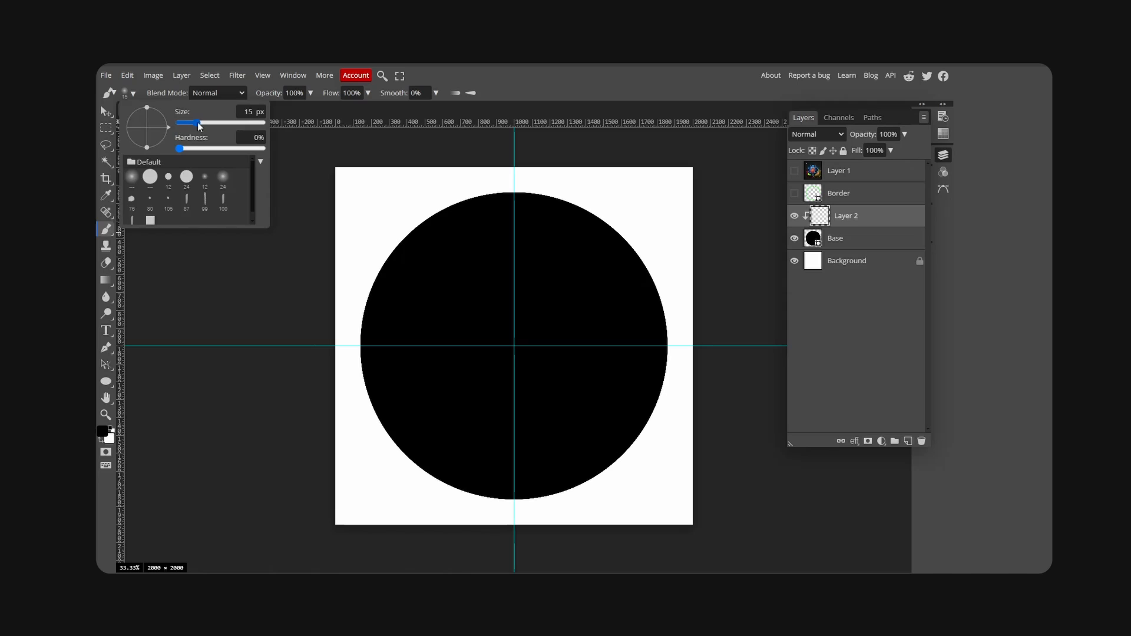
pyautogui.moveTo(184, 122); pyautogui.dragTo(231, 122)
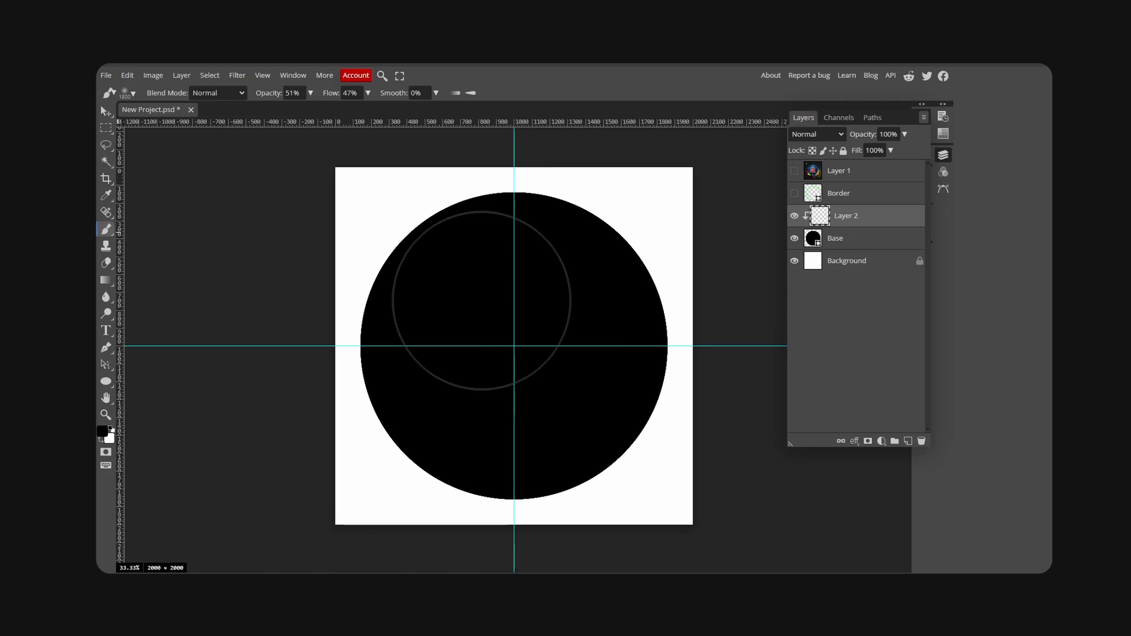
pyautogui.moveTo(223, 368)
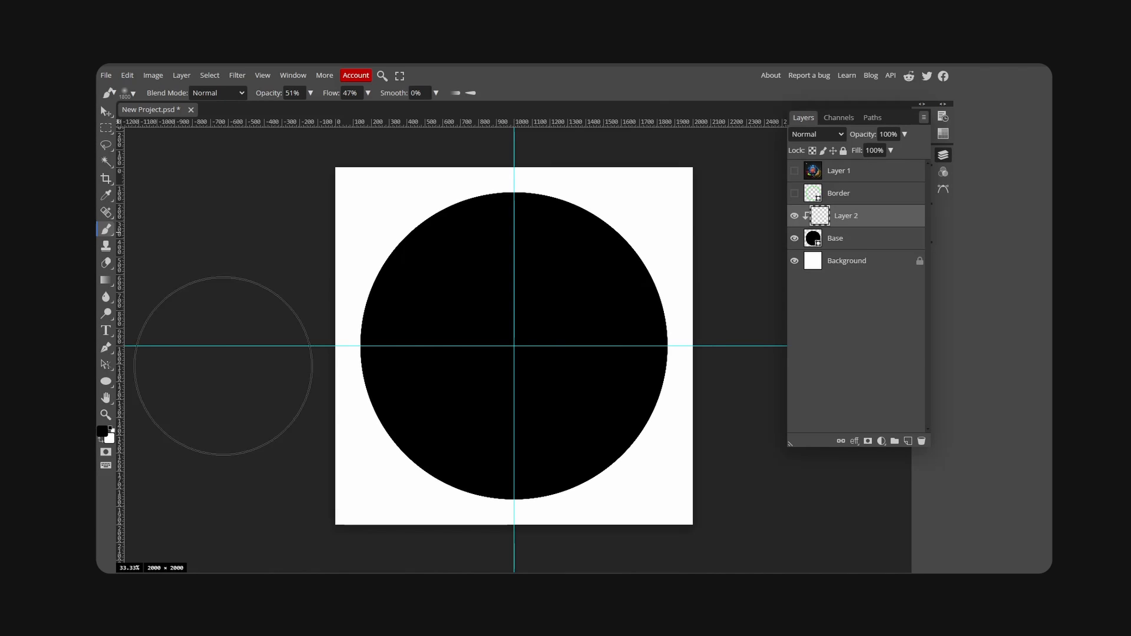
# Pick bright blue #2a89fd and paint a soft glow onto Layer 2.
pyautogui.click(100, 430)
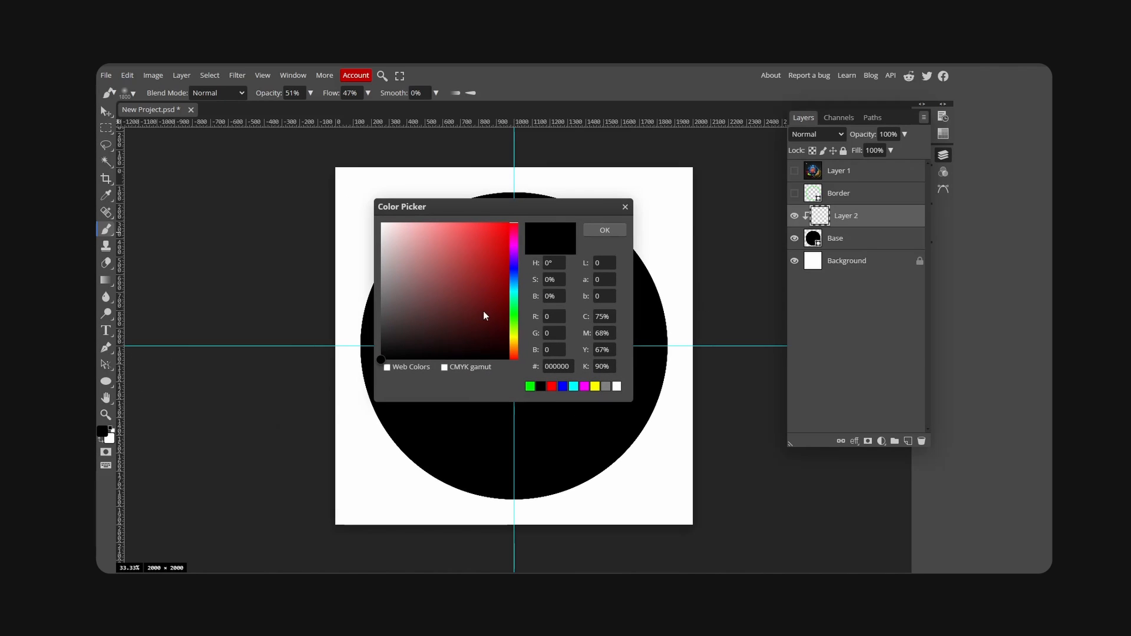
pyautogui.click(491, 226)
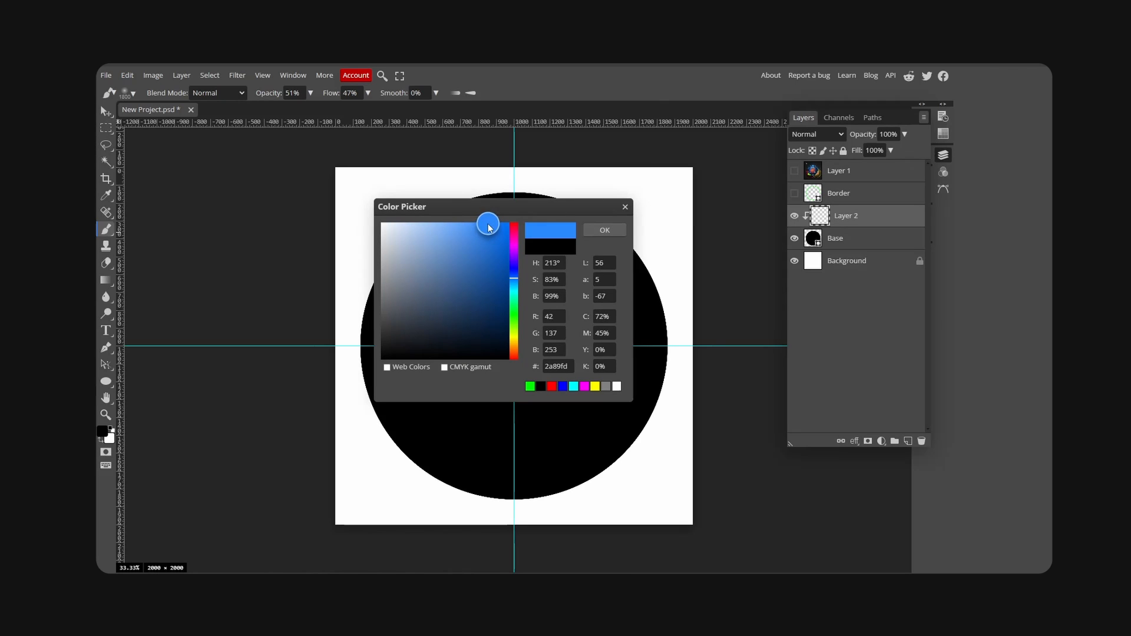
pyautogui.click(603, 229)
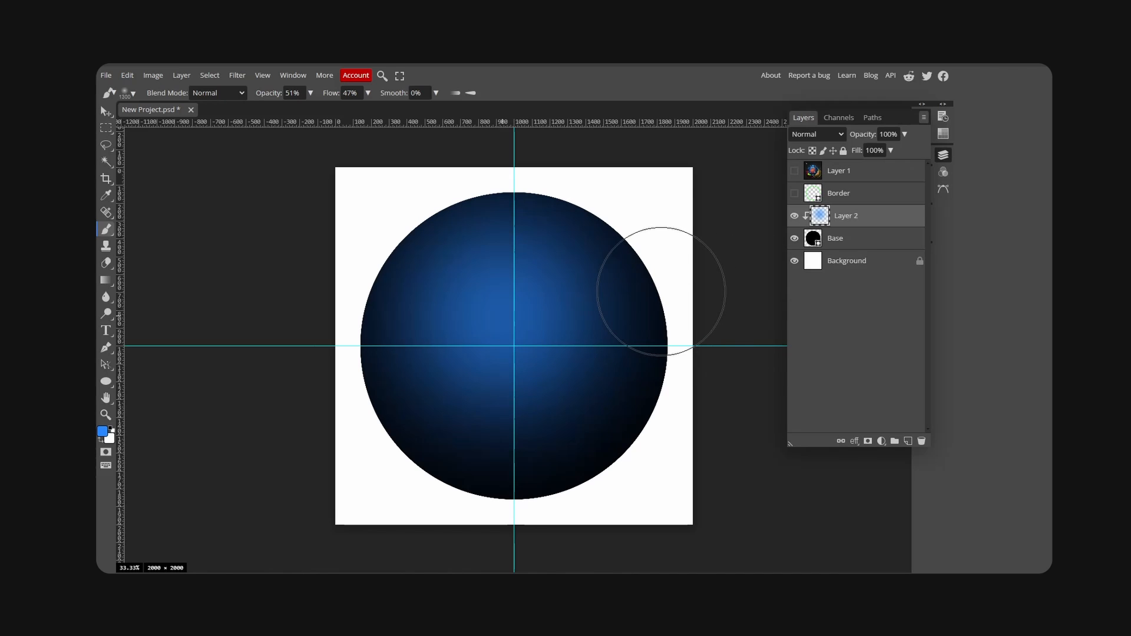
pyautogui.click(105, 111)
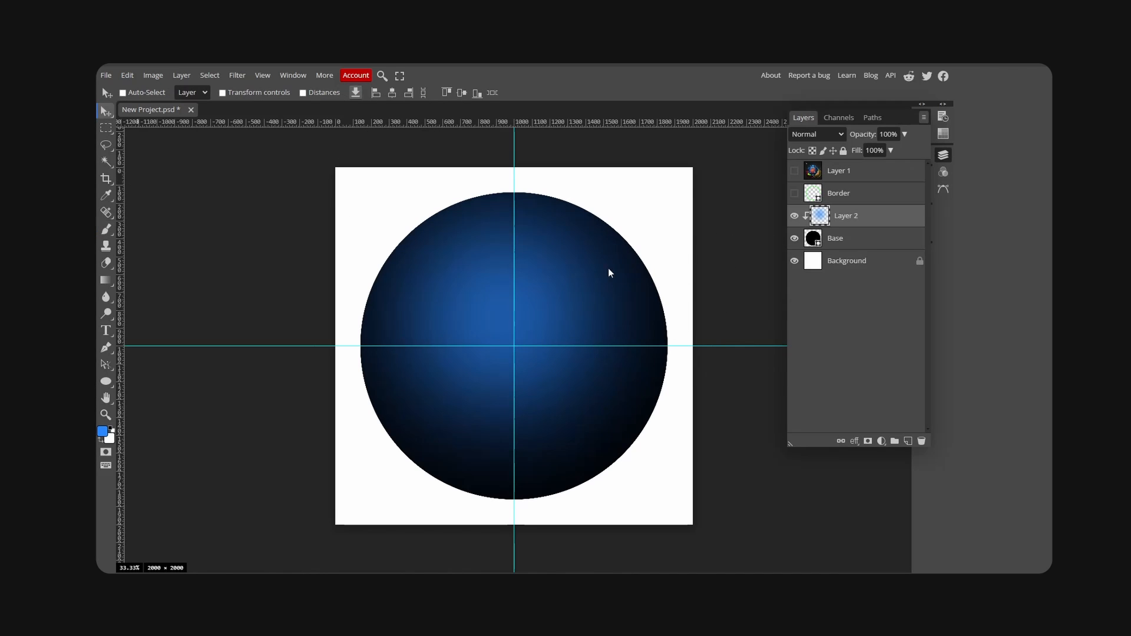
# Show the Border ring and change its outline colour to bright blue #00a2ff.
pyautogui.click(793, 192)
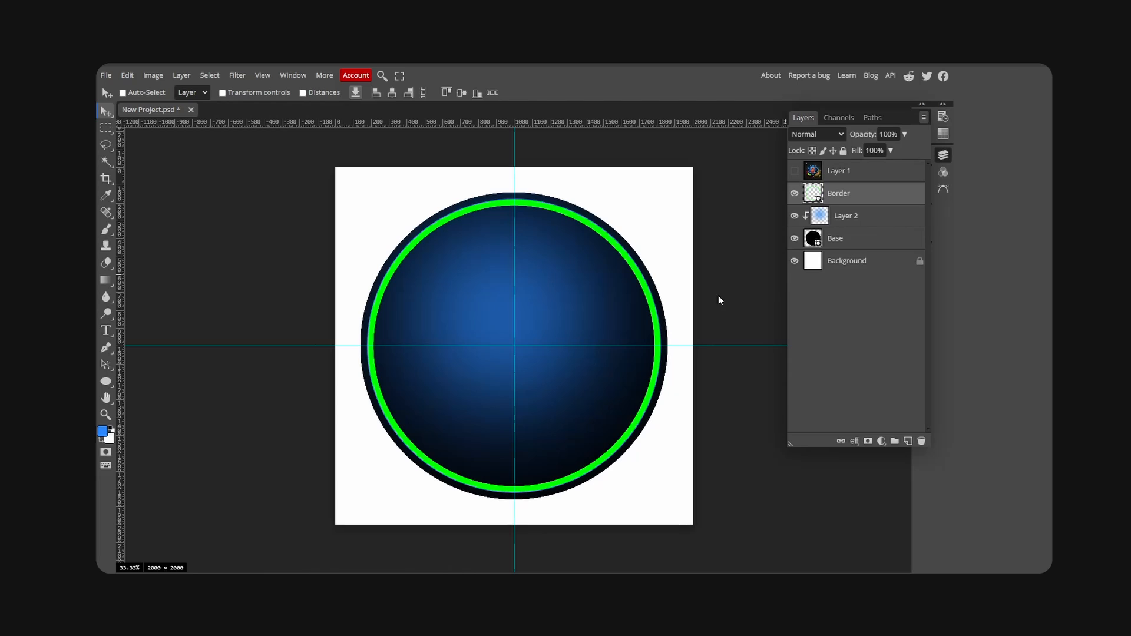
pyautogui.moveTo(664, 297)
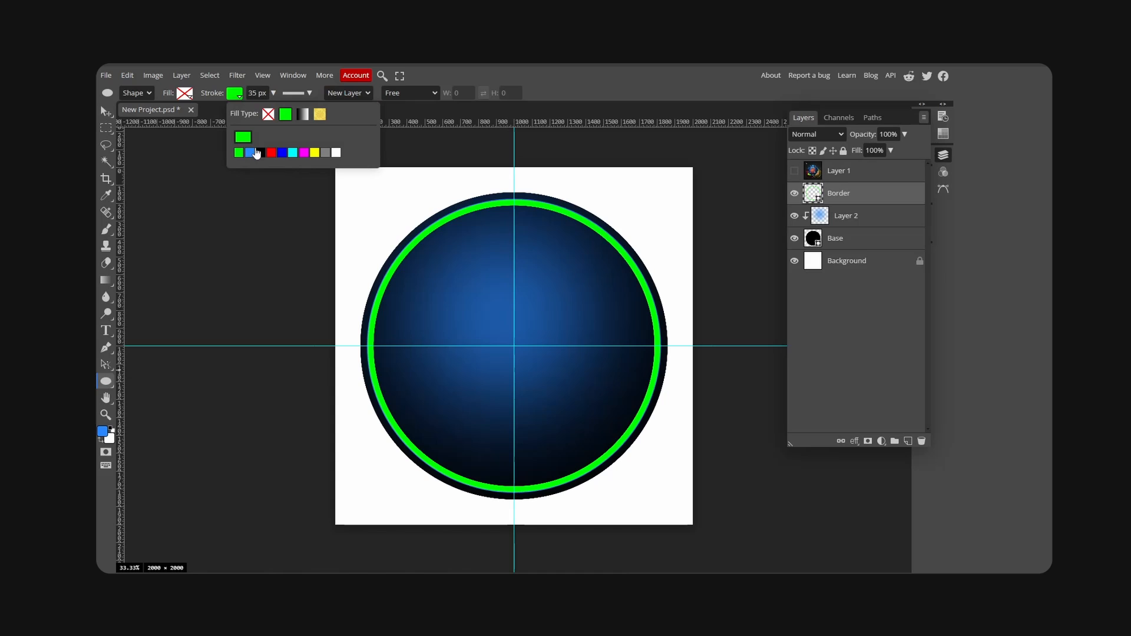
pyautogui.click(241, 136)
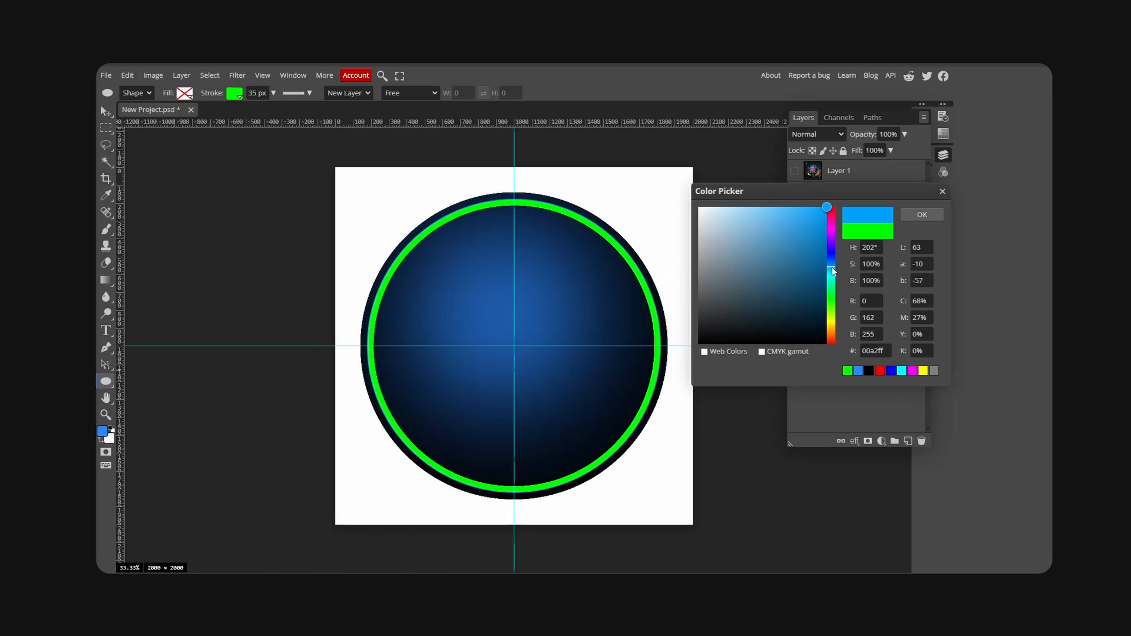
pyautogui.click(921, 214)
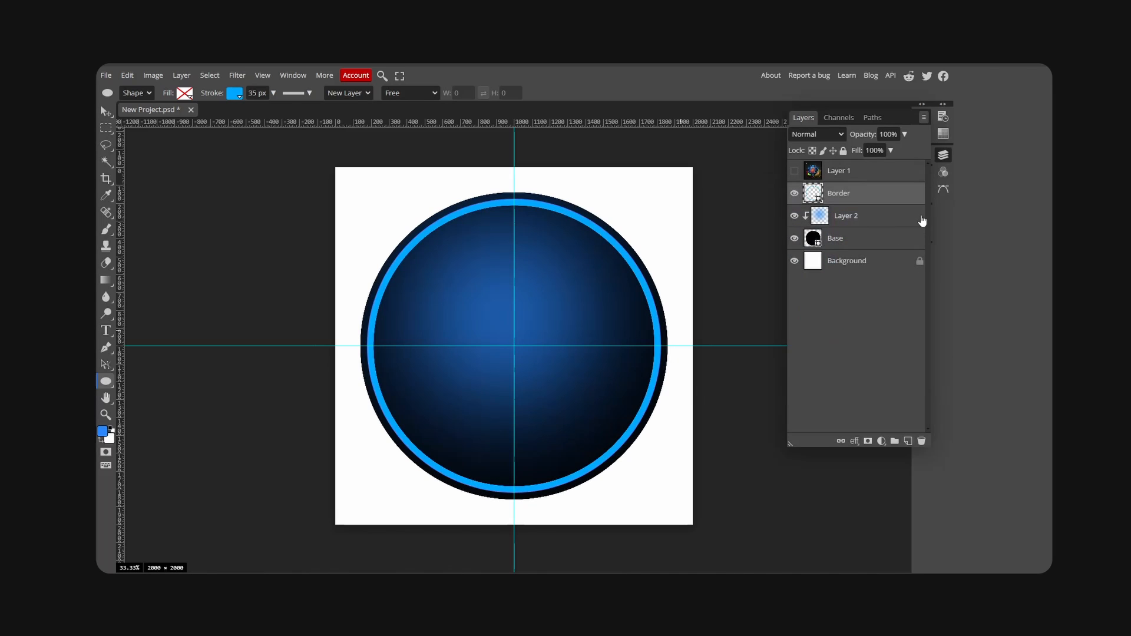
pyautogui.click(106, 110)
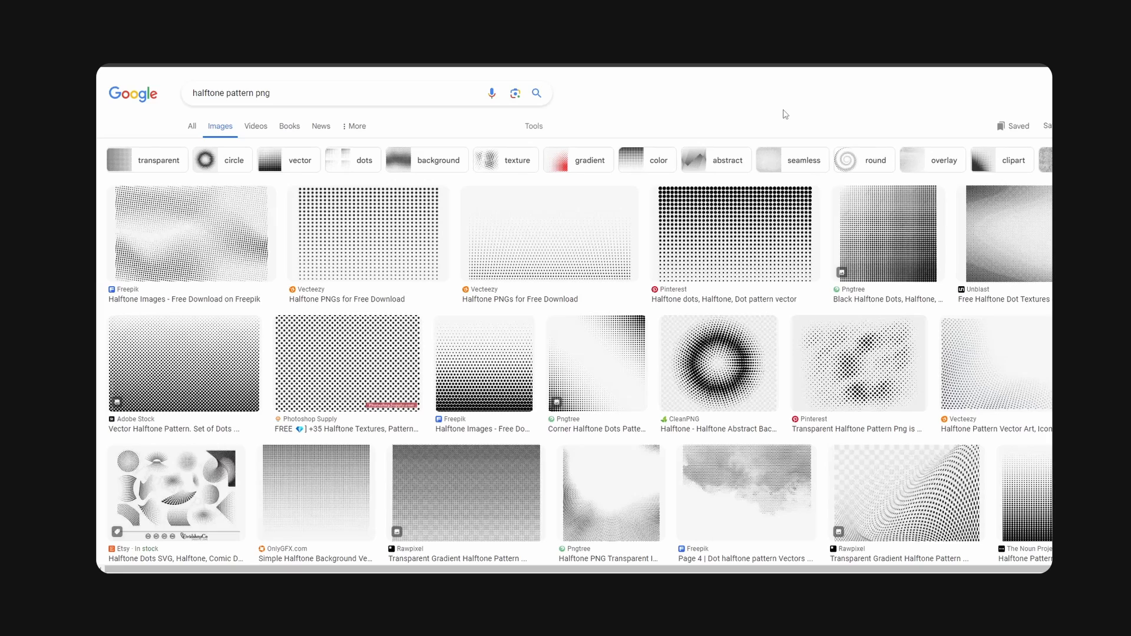
pyautogui.moveTo(226, 368)
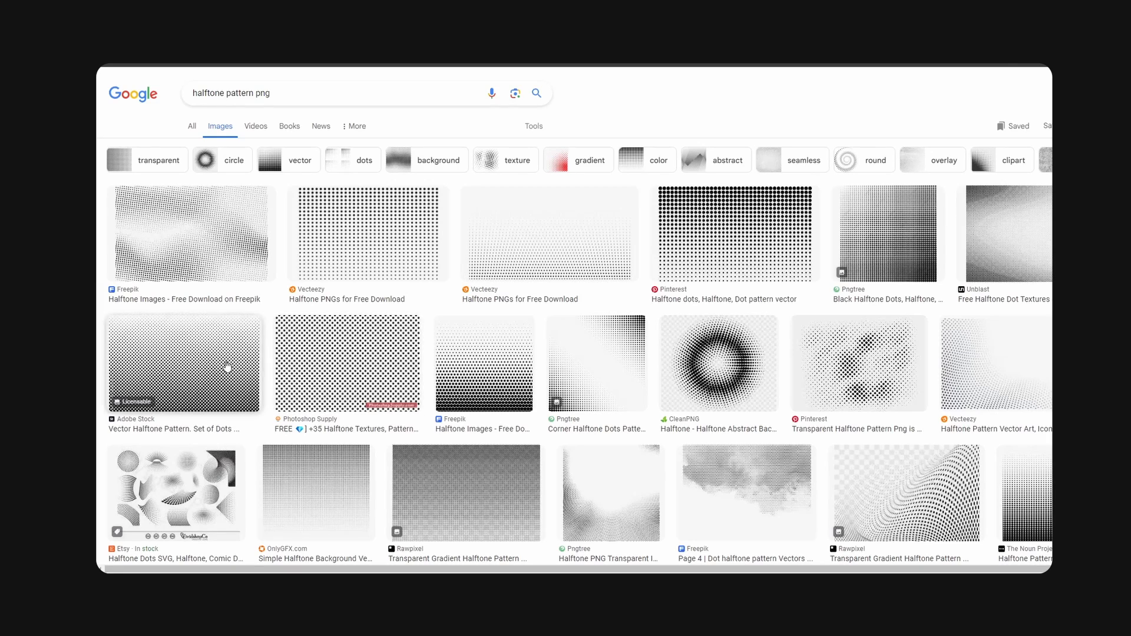
# Preview two halftone dot pattern images from the 'halftone pattern png' results.
pyautogui.click(184, 364)
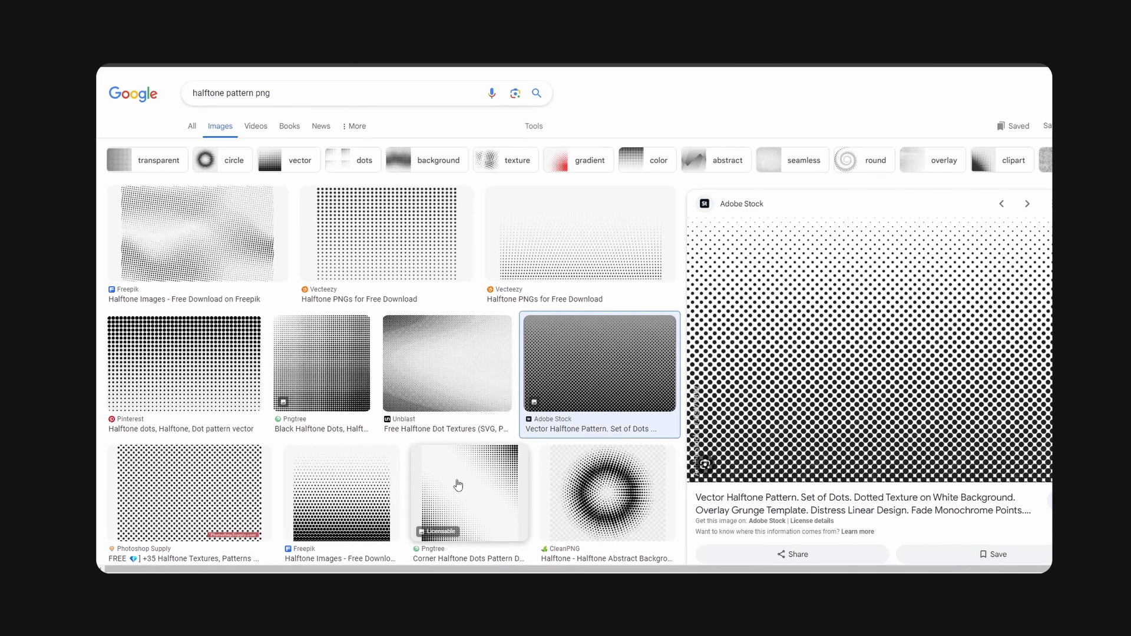
pyautogui.click(469, 491)
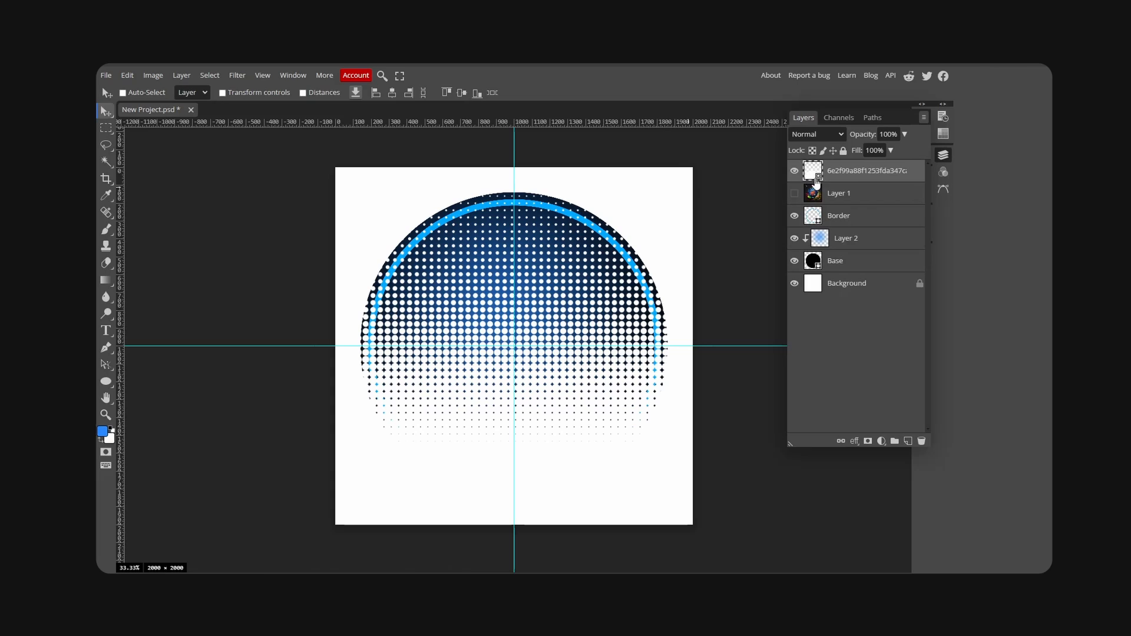
# Clip the halftone into the circle, invert it, set Overlay at 31%, and rasterize it.
pyautogui.rightClick(870, 215)
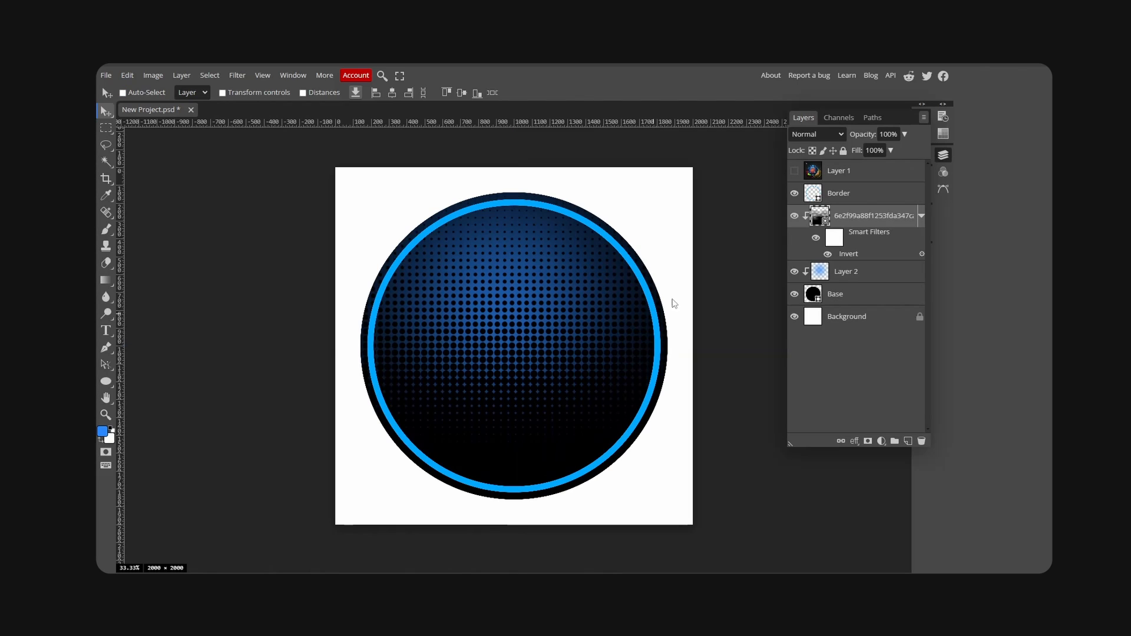
pyautogui.click(817, 134)
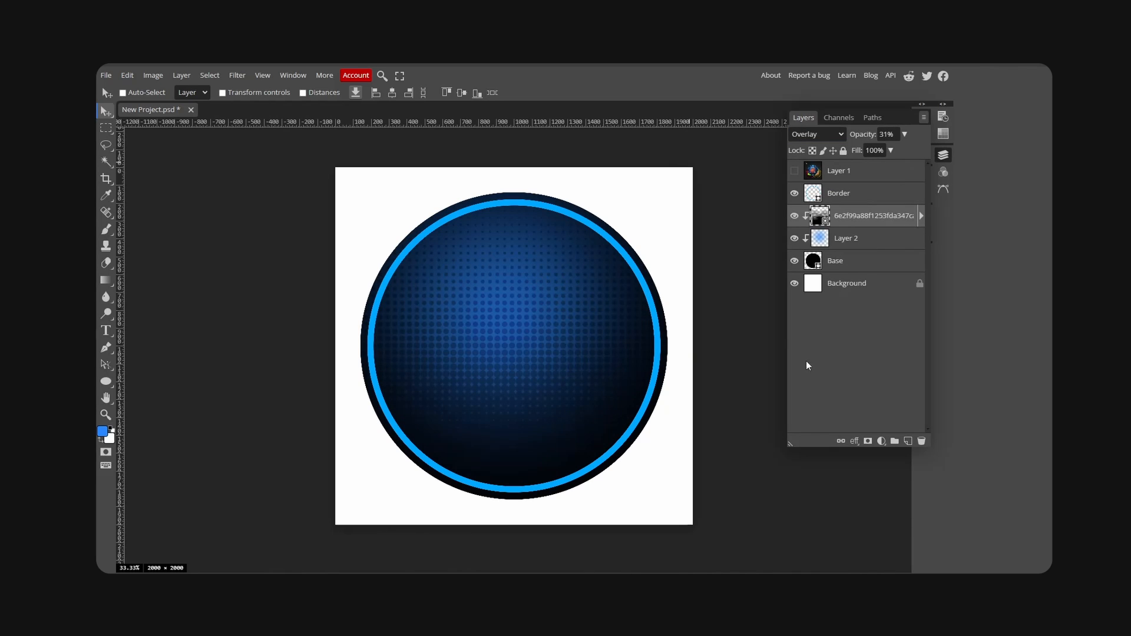
pyautogui.click(105, 262)
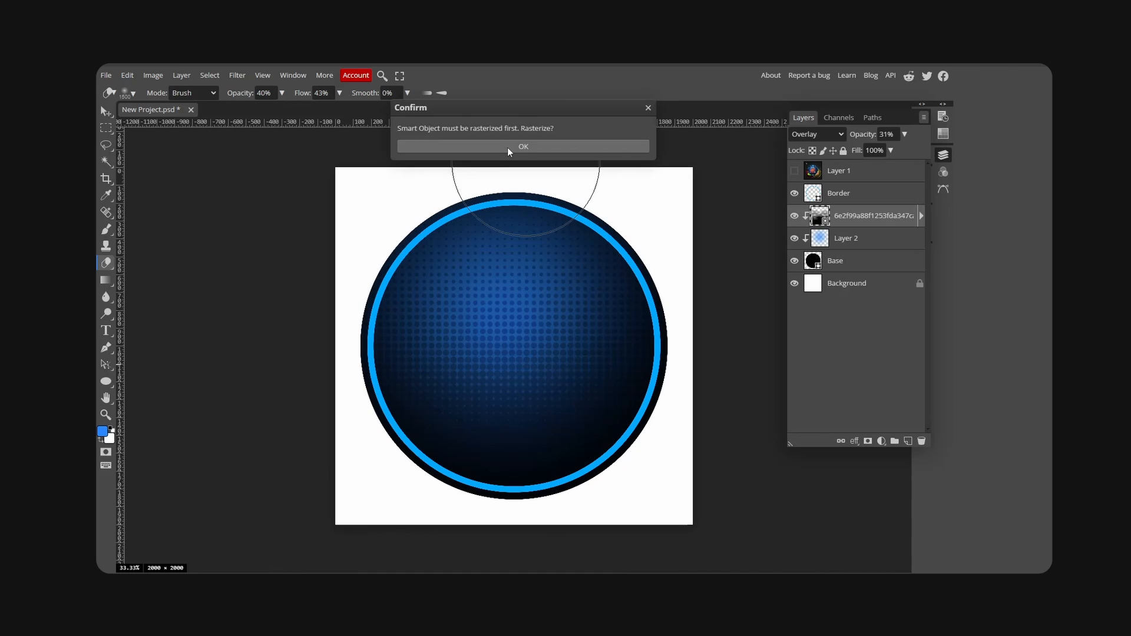
pyautogui.click(522, 147)
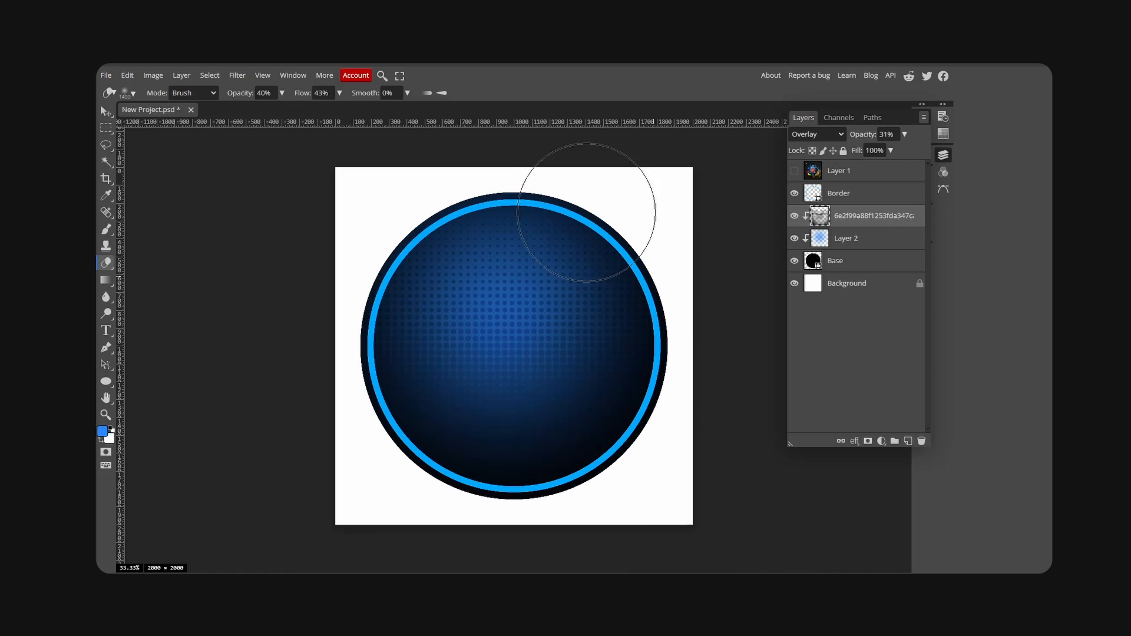
pyautogui.moveTo(631, 404)
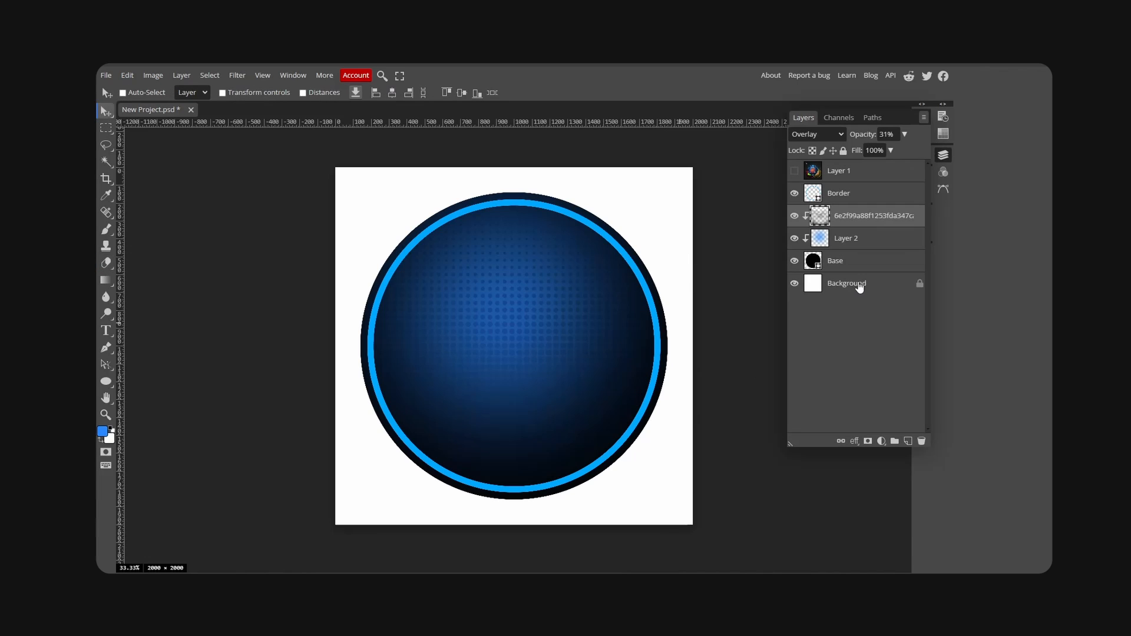
pyautogui.click(838, 192)
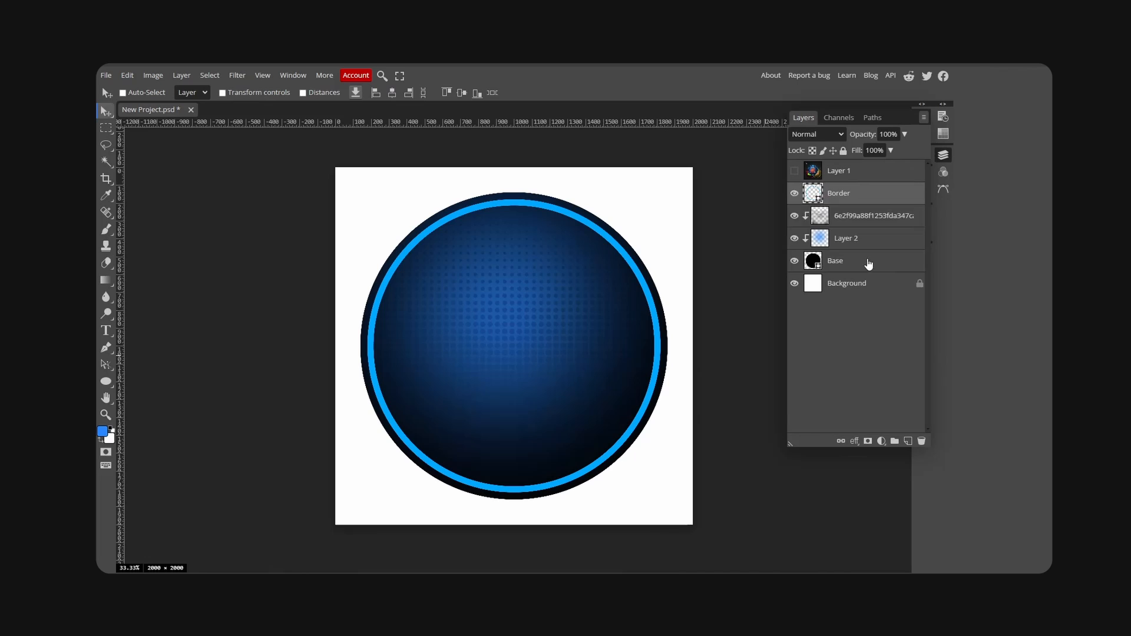
# Group the Border-through-Base layers, duplicate the folder, and convert the copy to smart object 'Icon'.
pyautogui.click(835, 260)
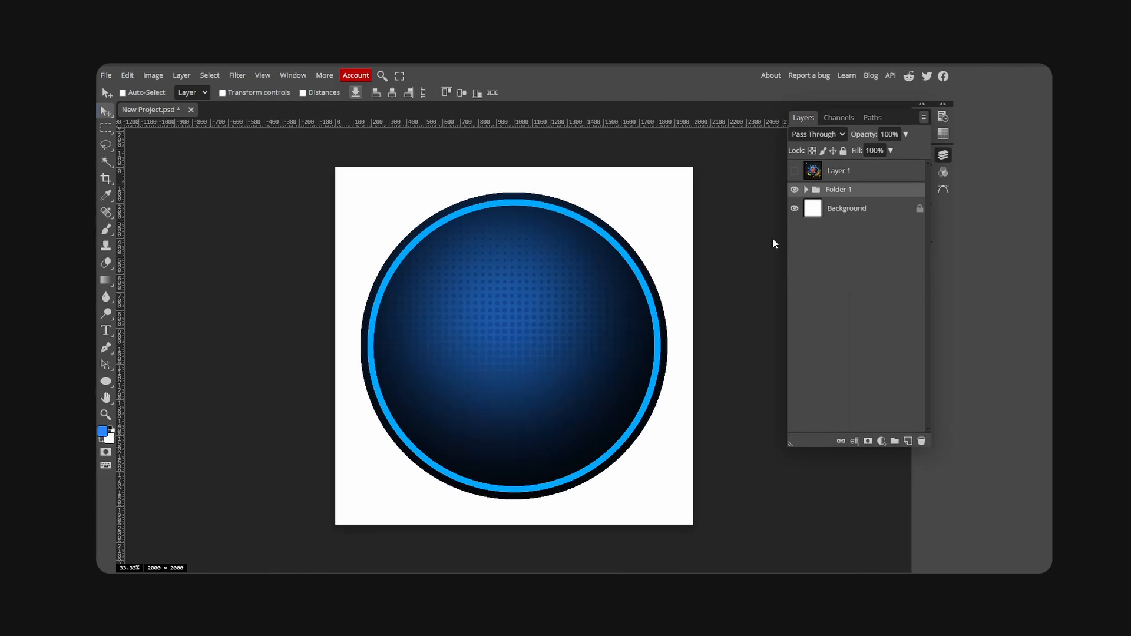
pyautogui.click(123, 92)
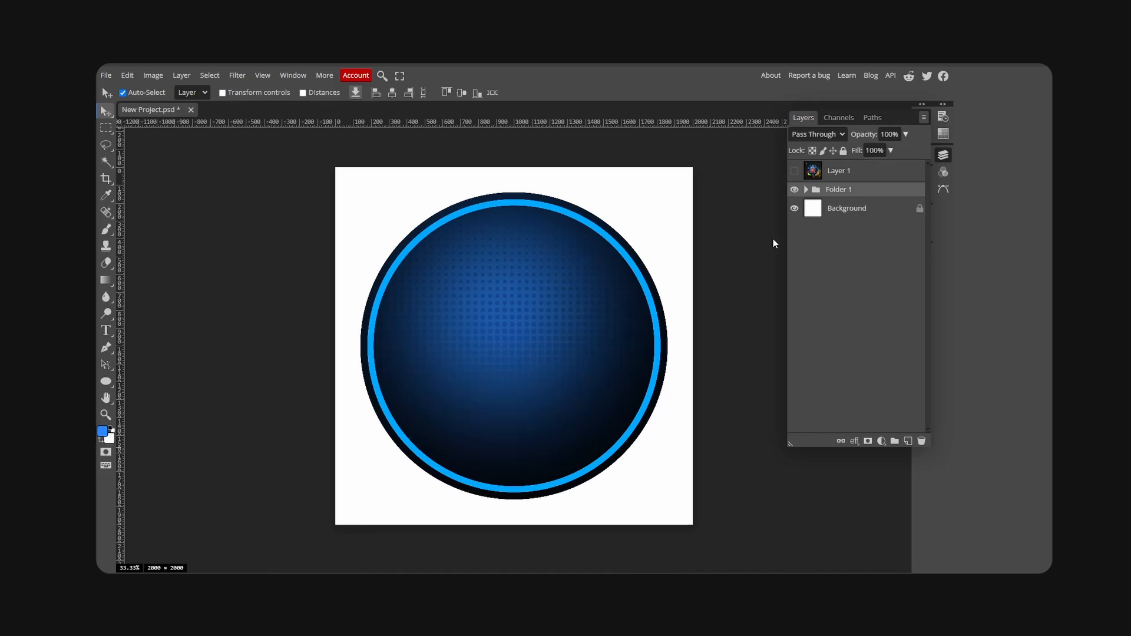
pyautogui.rightClick(839, 189)
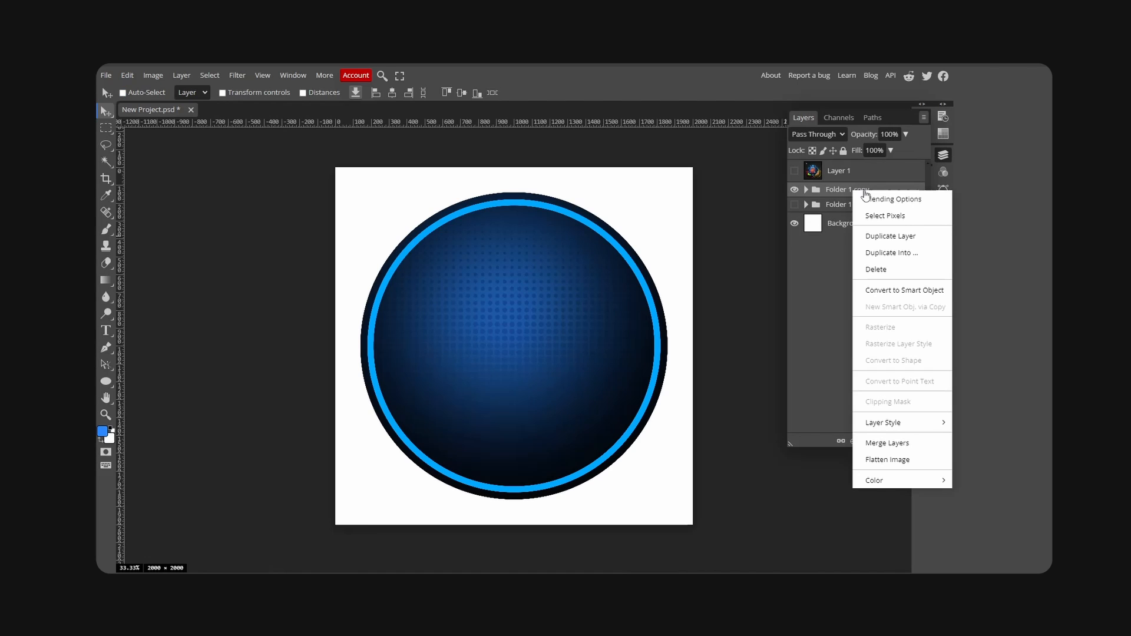
pyautogui.moveTo(903, 289)
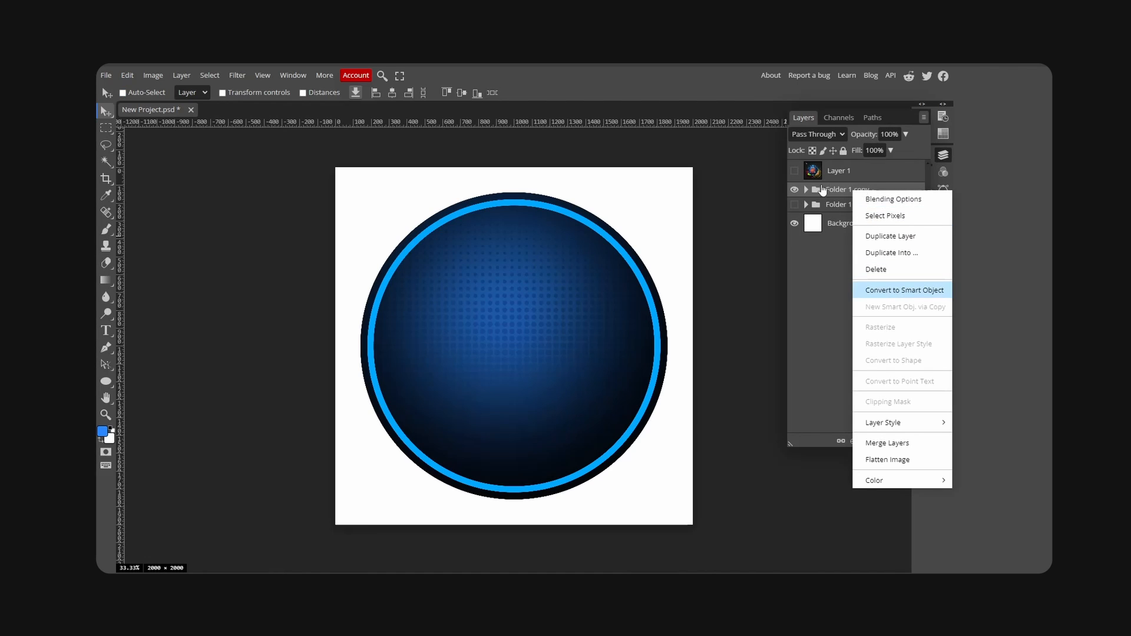
pyautogui.click(907, 289)
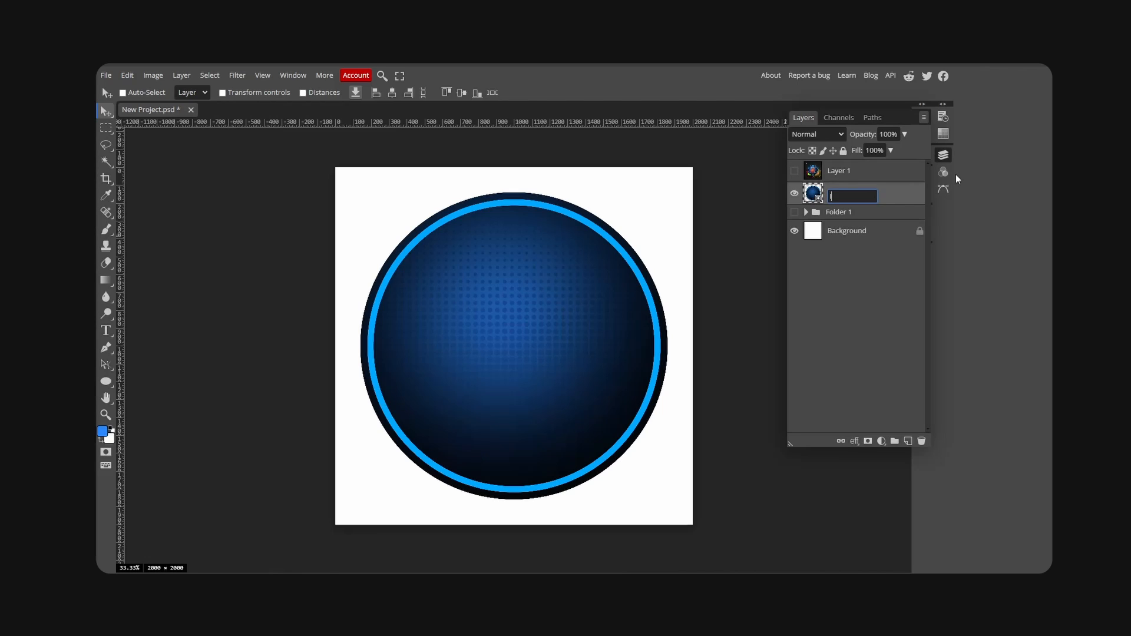
pyautogui.write('Icon')
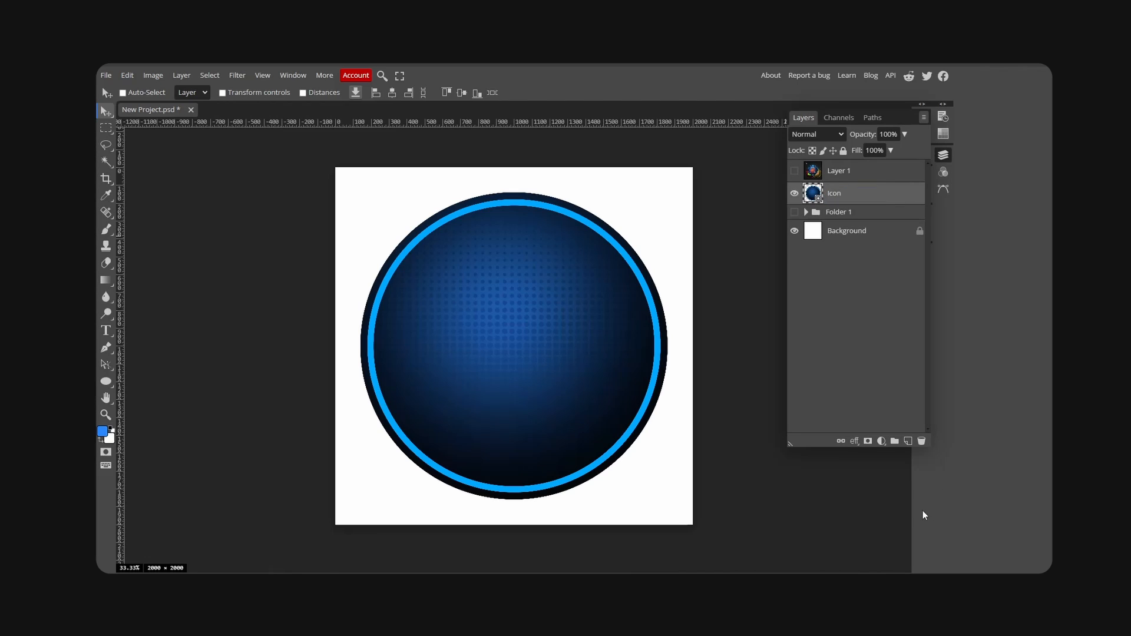
pyautogui.click(105, 382)
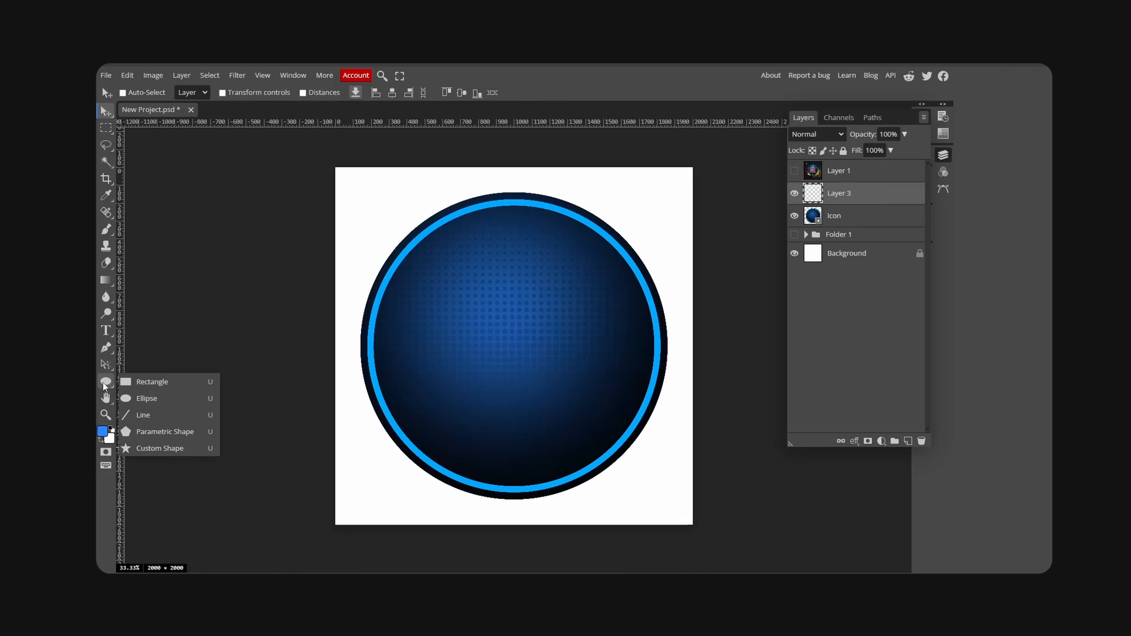
# Draw two white diagonal stripes clipped to Icon, blended as Overlay at 18% opacity.
pyautogui.click(152, 381)
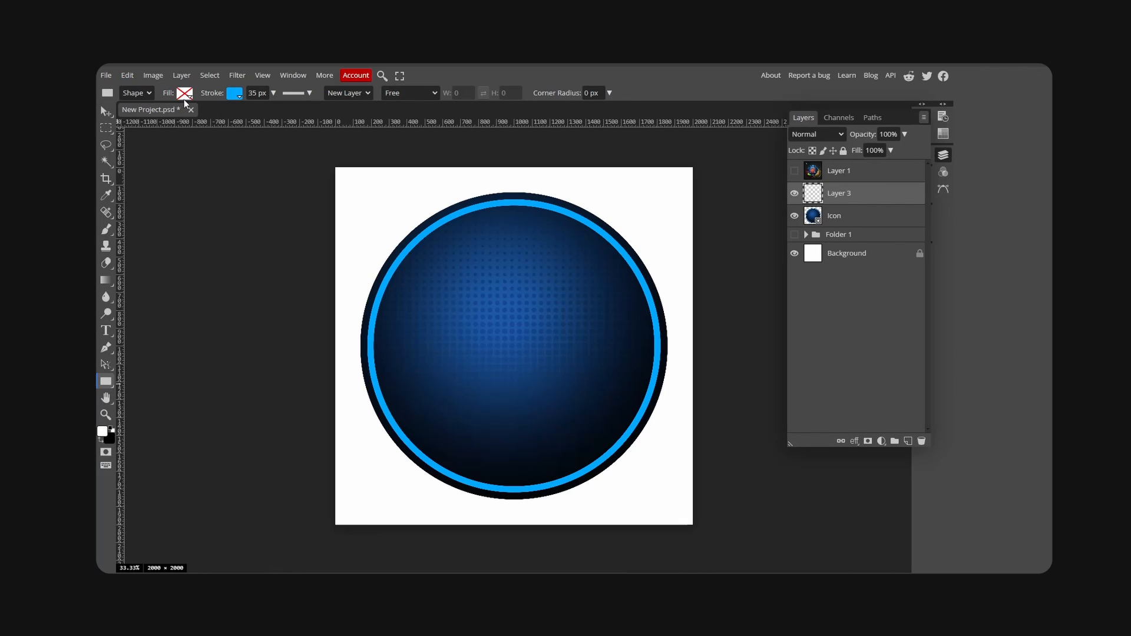
pyautogui.click(184, 93)
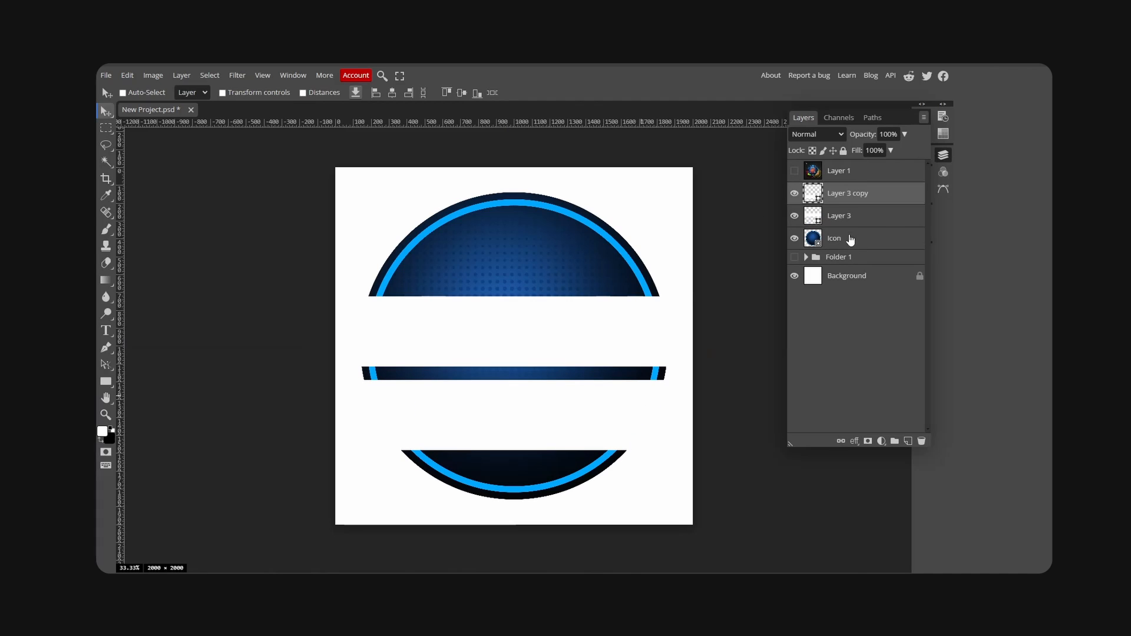
pyautogui.rightClick(838, 215)
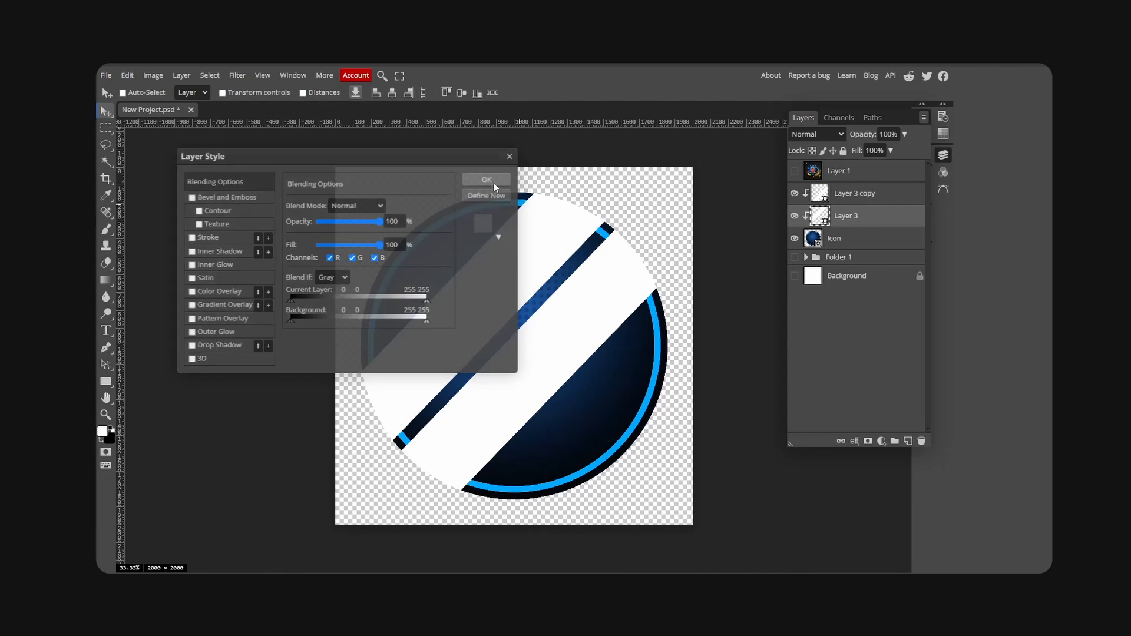
pyautogui.click(485, 180)
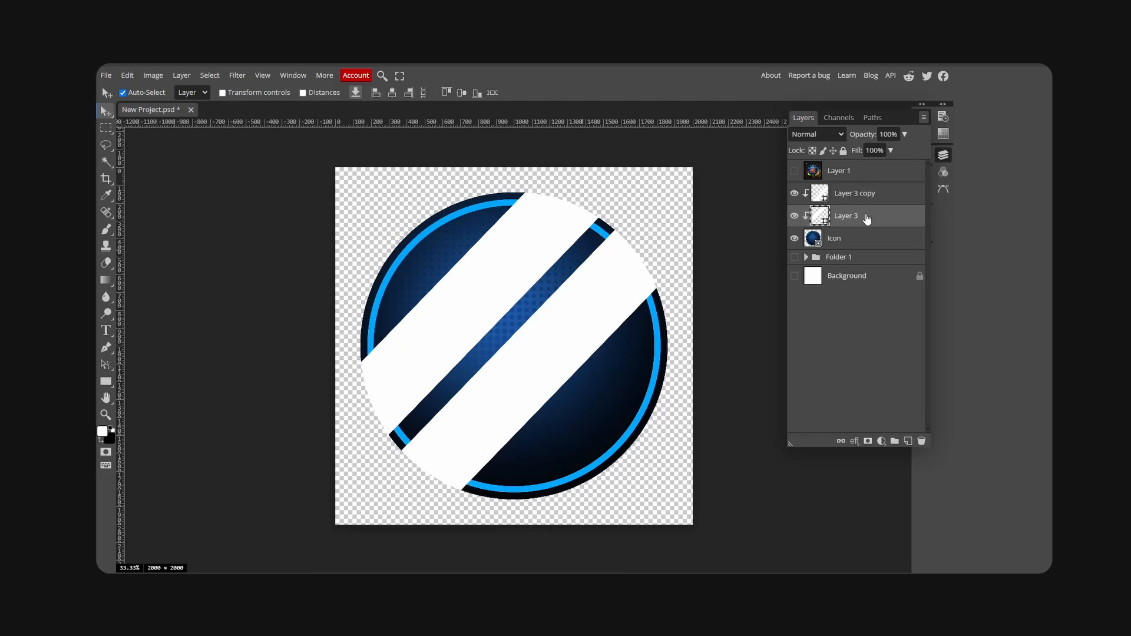
pyautogui.click(816, 134)
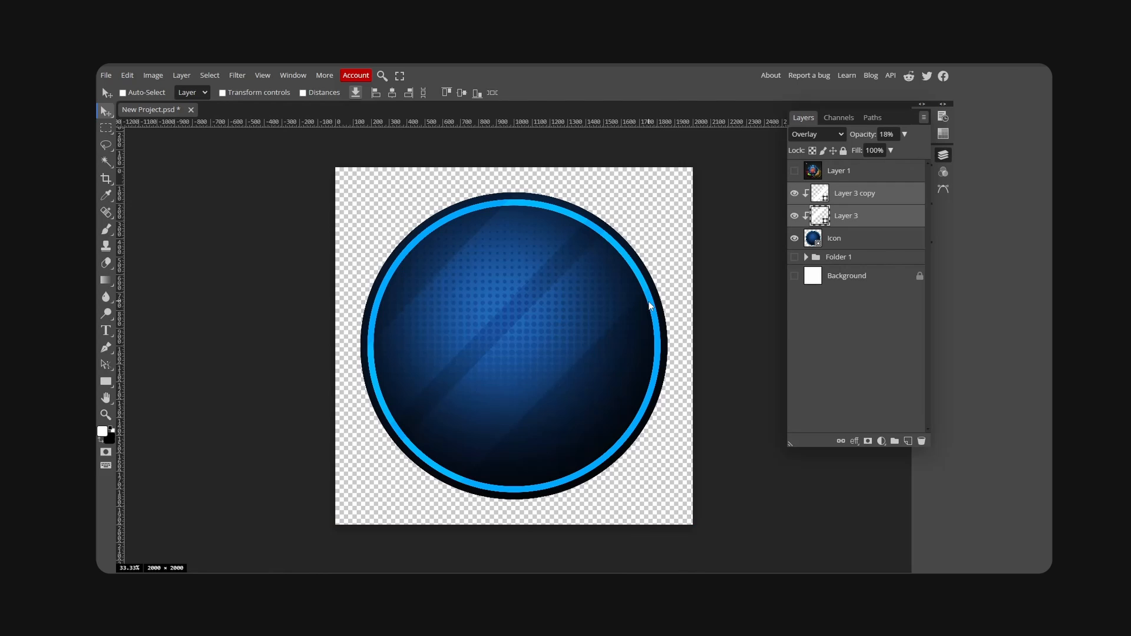
pyautogui.click(794, 275)
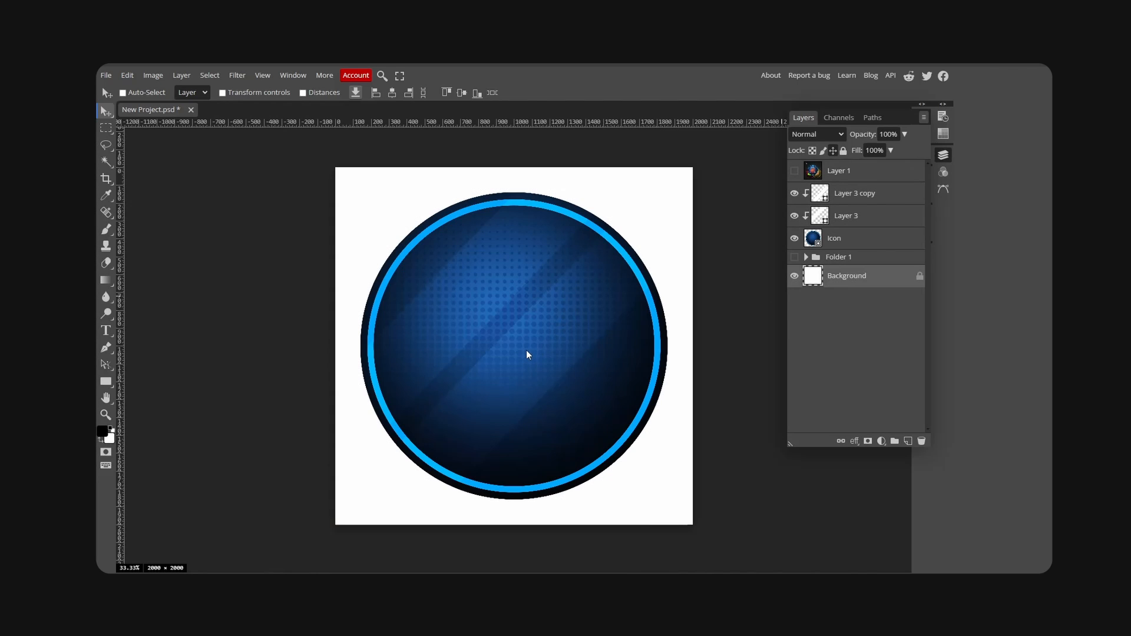
# Fill the Background layer with solid black behind the icon.
pyautogui.click(793, 275)
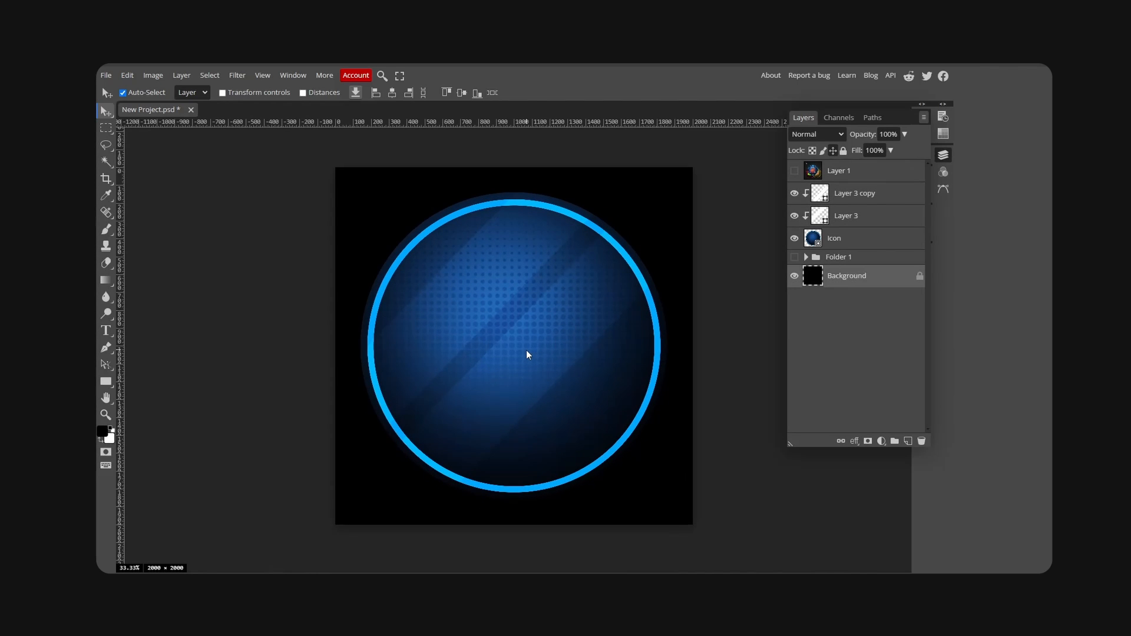
pyautogui.click(123, 92)
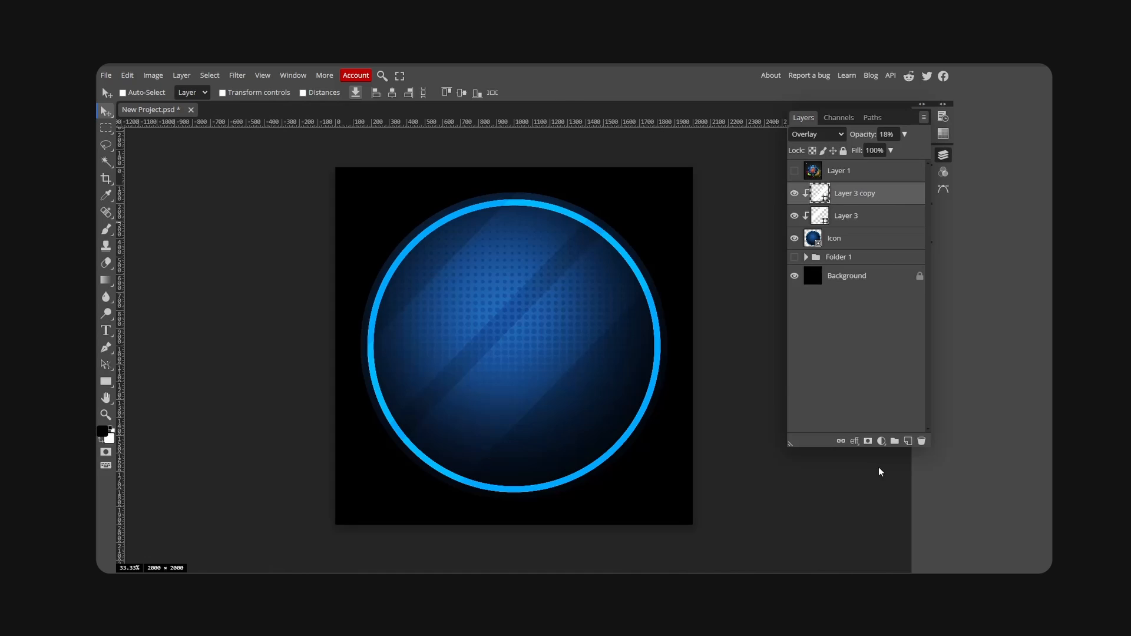
pyautogui.click(881, 440)
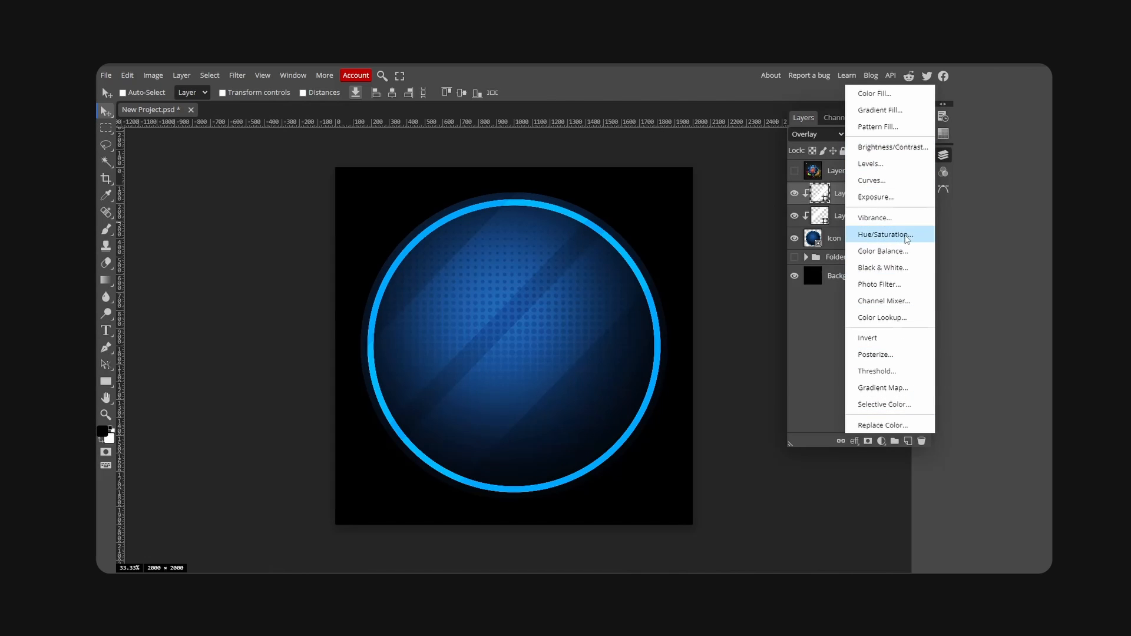
# Add a Hue/Saturation adjustment shifting the icon to orange-red, and hide the Background layer.
pyautogui.click(886, 235)
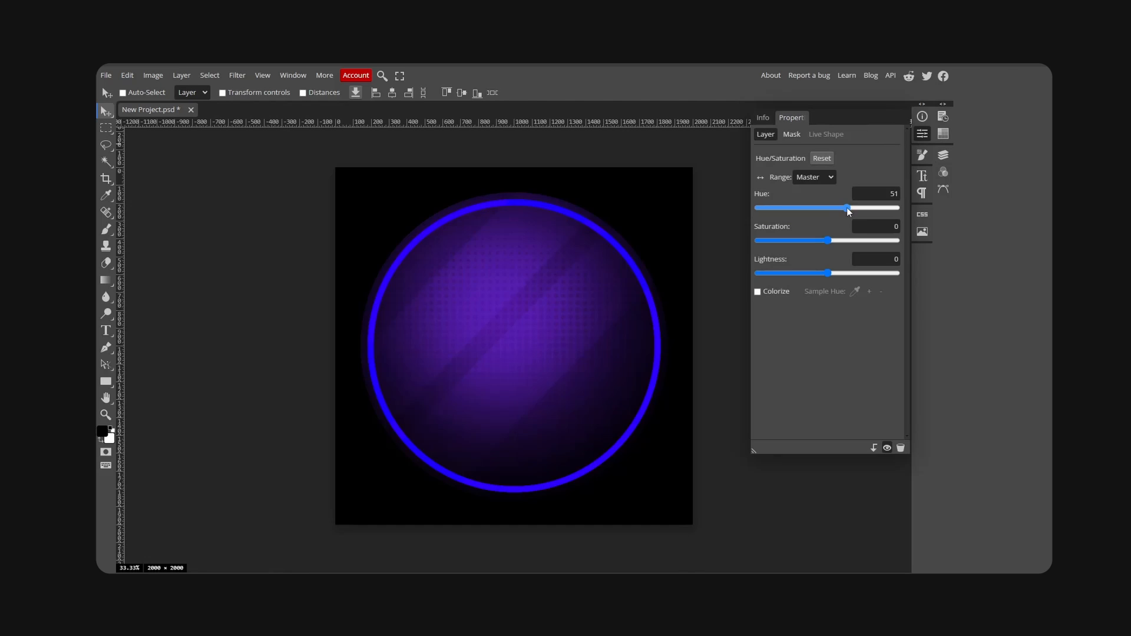
pyautogui.moveTo(847, 208); pyautogui.dragTo(888, 208)
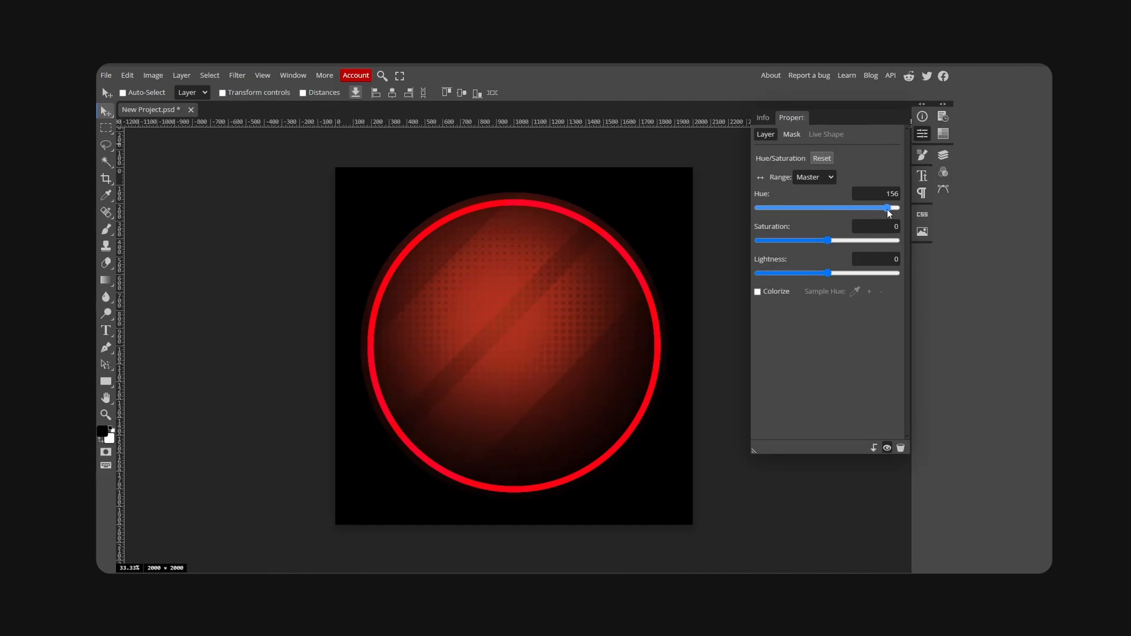
pyautogui.moveTo(887, 207); pyautogui.dragTo(897, 208)
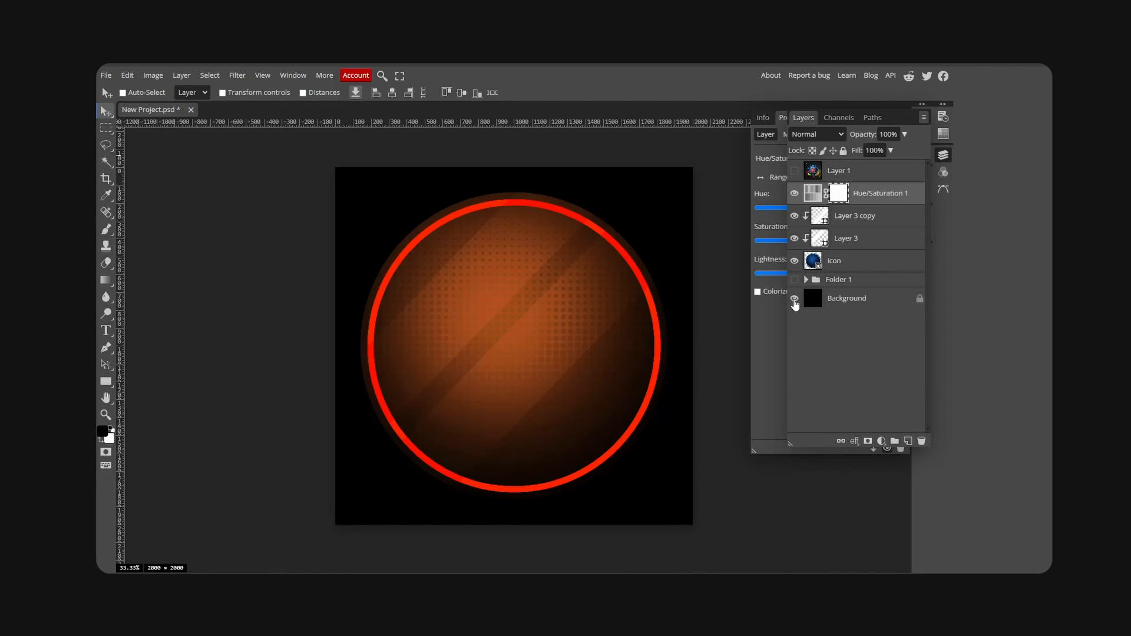
pyautogui.click(794, 298)
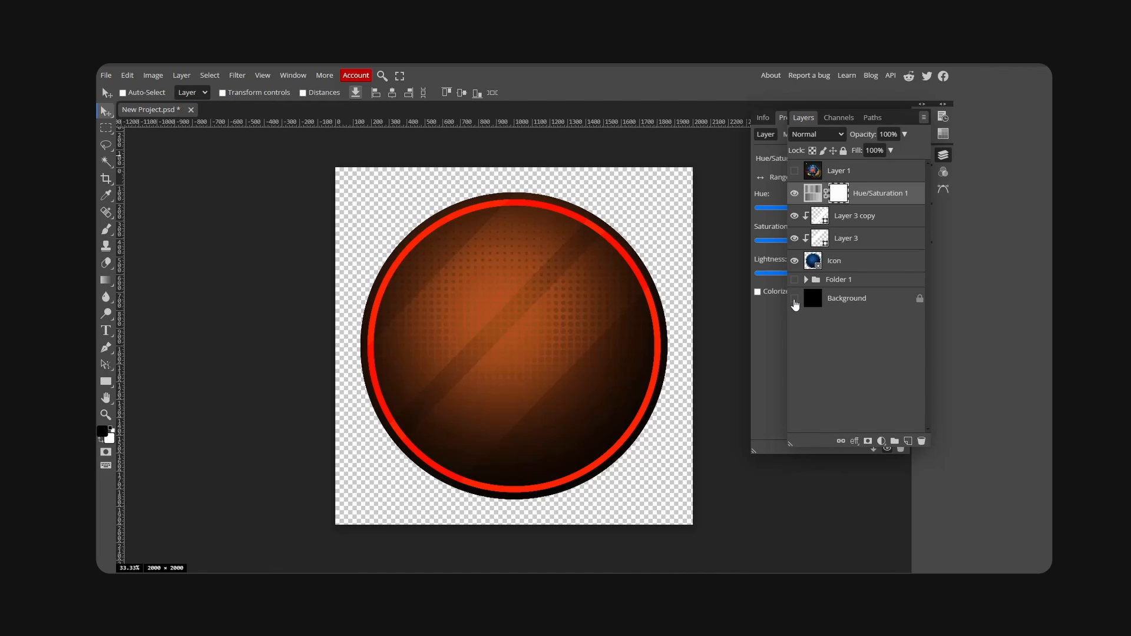